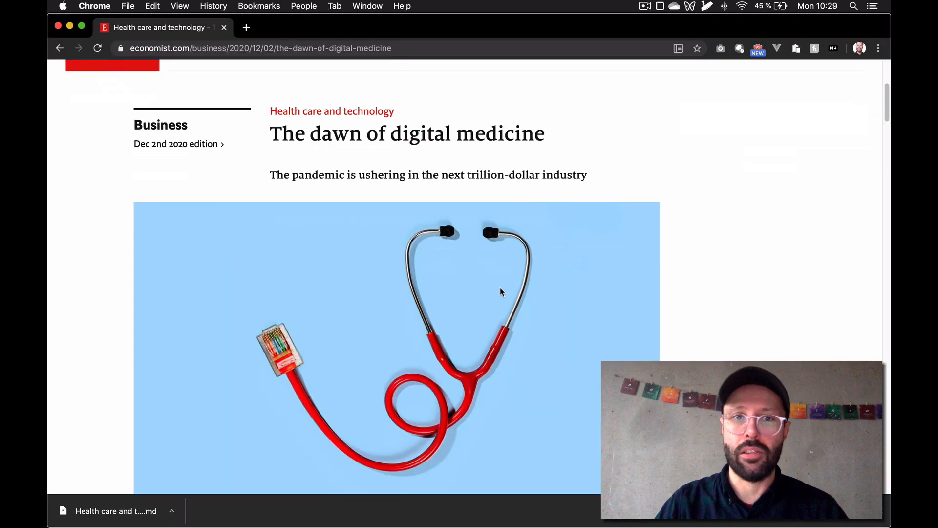
Select the full title of the Economist digital-medicine article at the top of the page
double_click(467, 134)
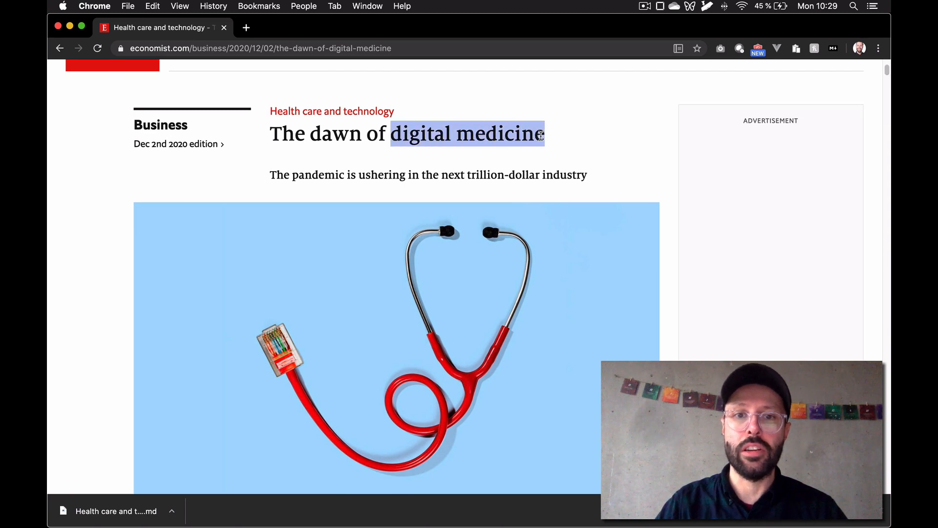
left_click(433, 150)
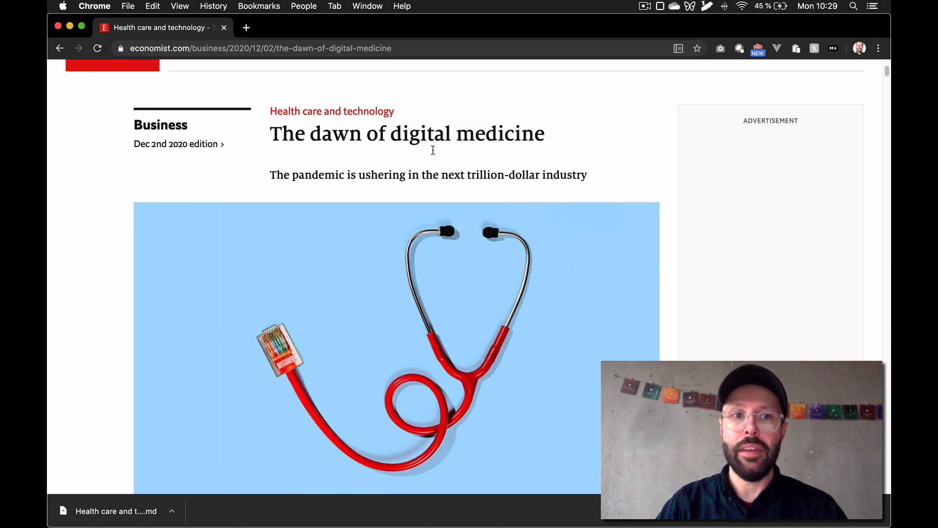
scroll("up", 3)
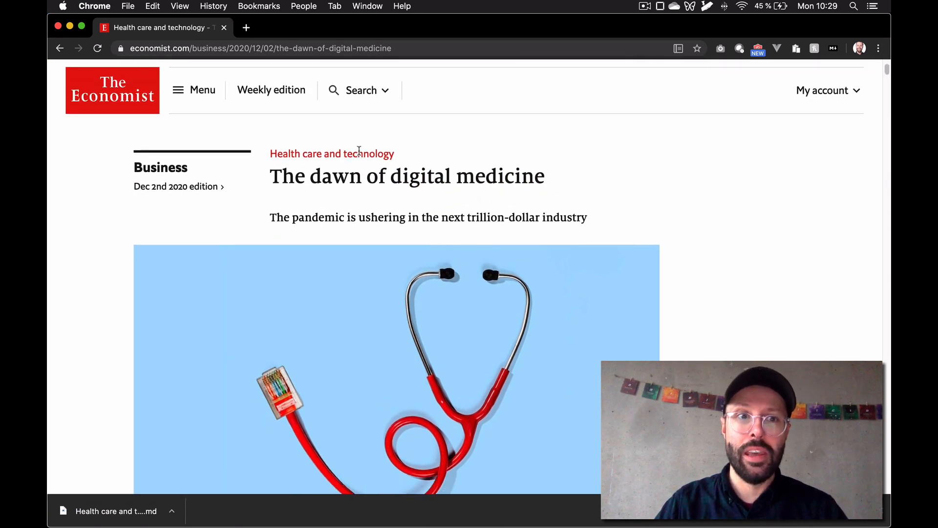
double_click(282, 176)
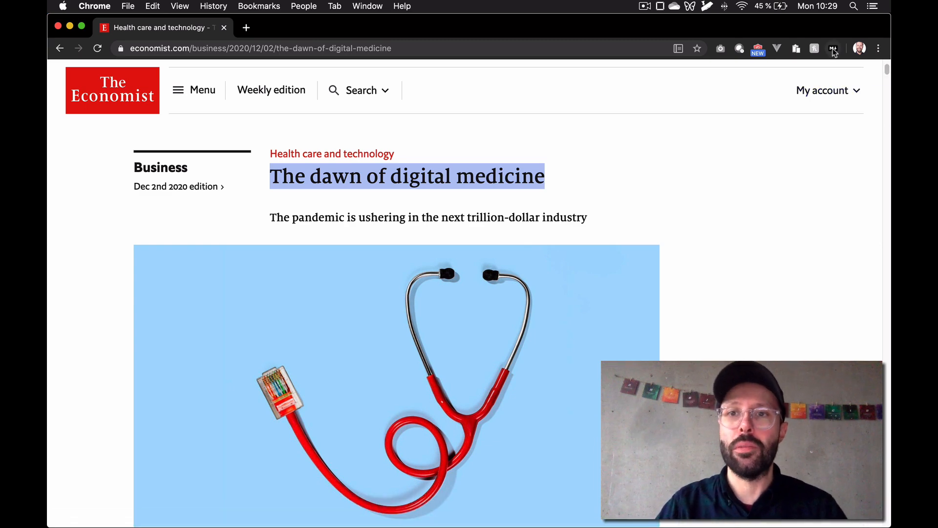
Export the article with MarkDownload and download it as a Markdown file
left_click(832, 49)
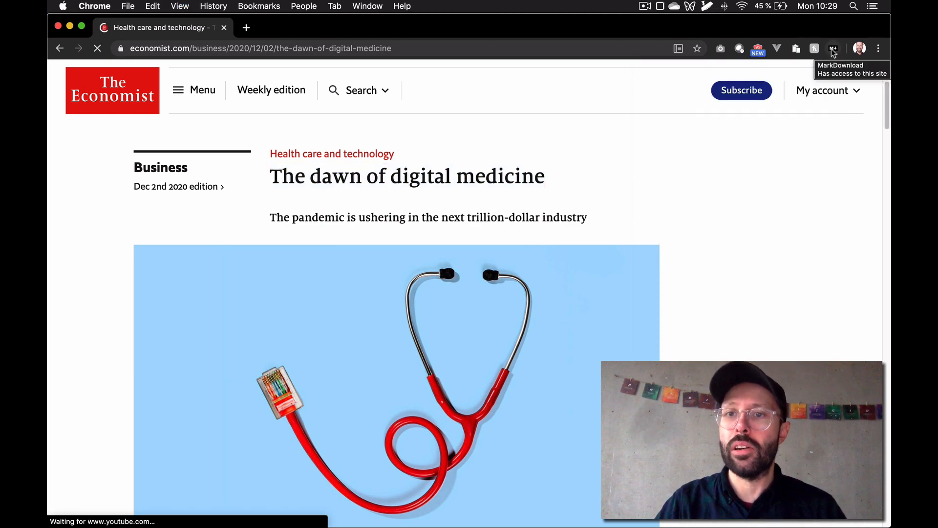
left_click(833, 49)
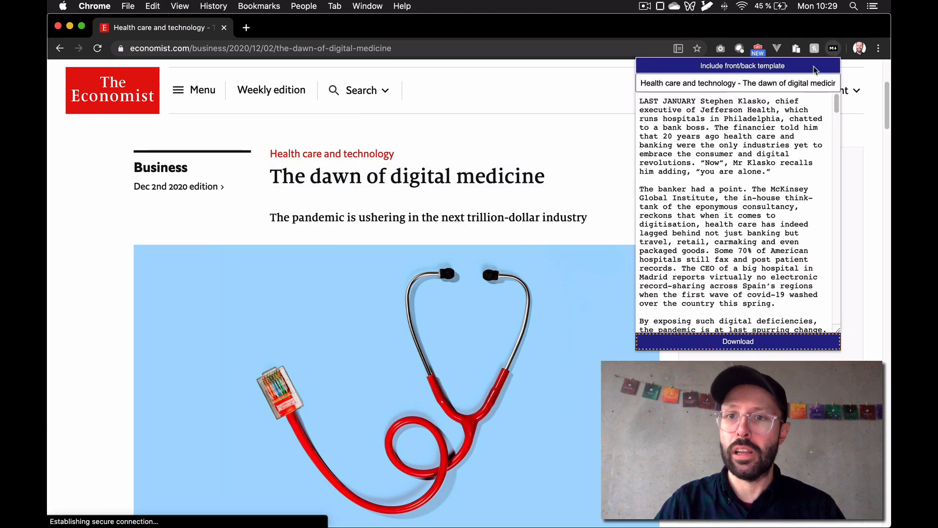
left_click(736, 341)
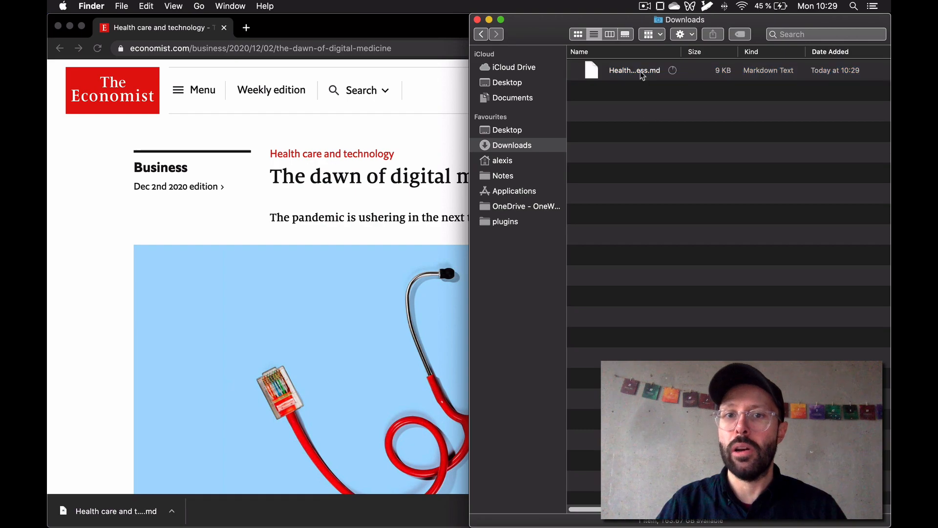
Move the downloaded Markdown file from Downloads into the Highlight Demo vault folder
left_click(633, 71)
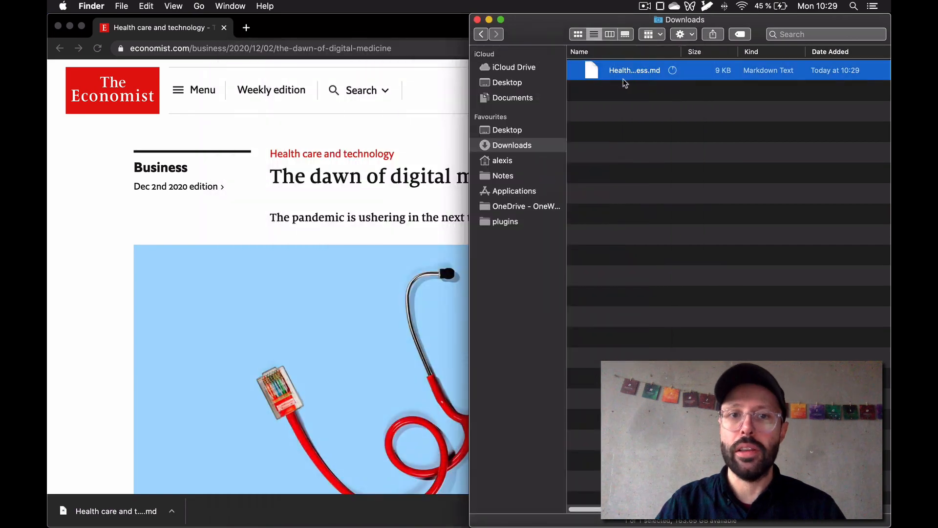
mouse_move(529, 143)
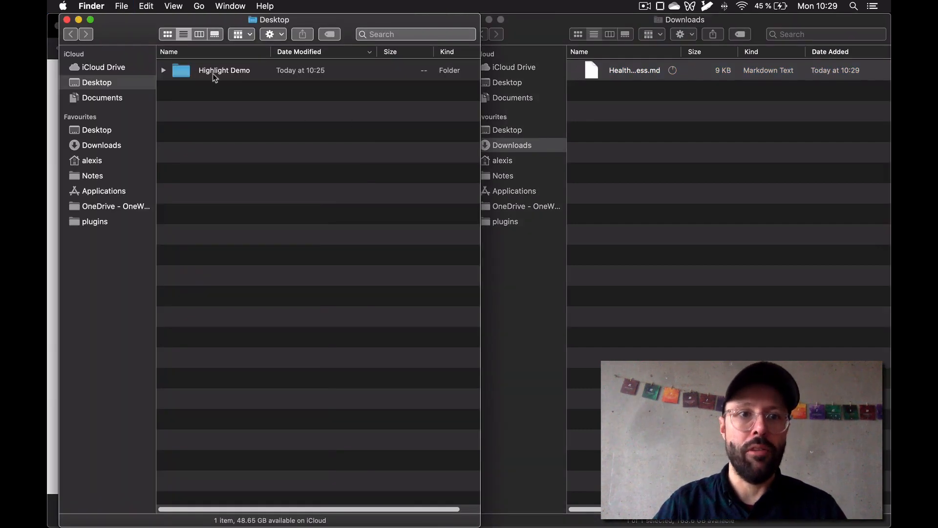
double_click(225, 70)
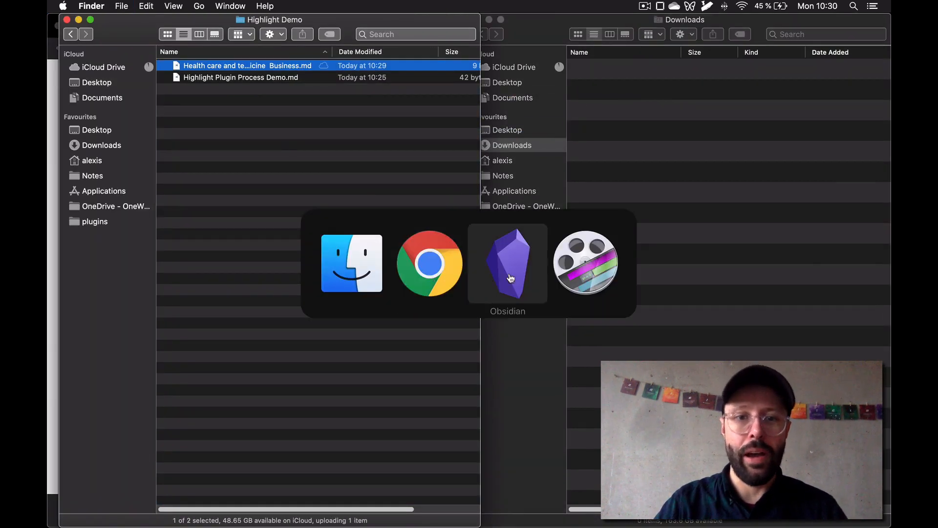
Switch to the Highlight Demo vault and open the imported Economist article note
left_click(507, 263)
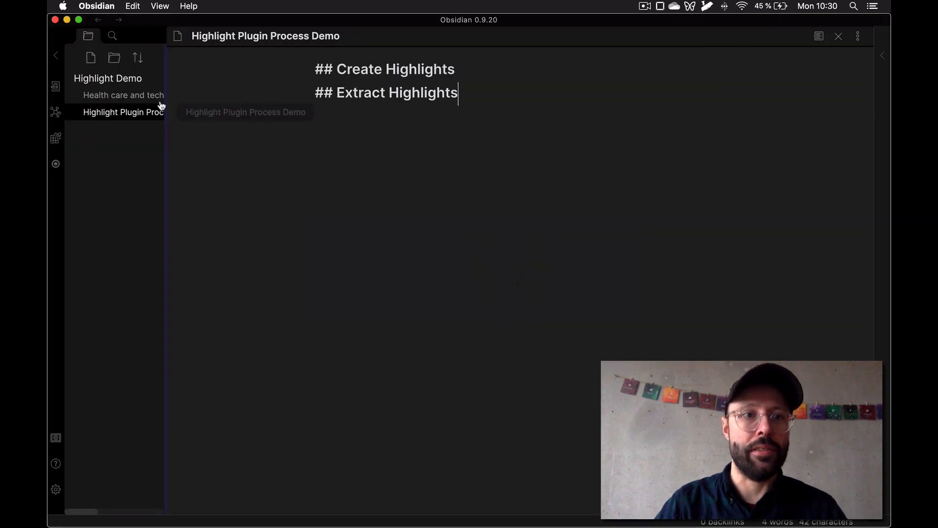
left_click_drag(166, 93, 291, 93)
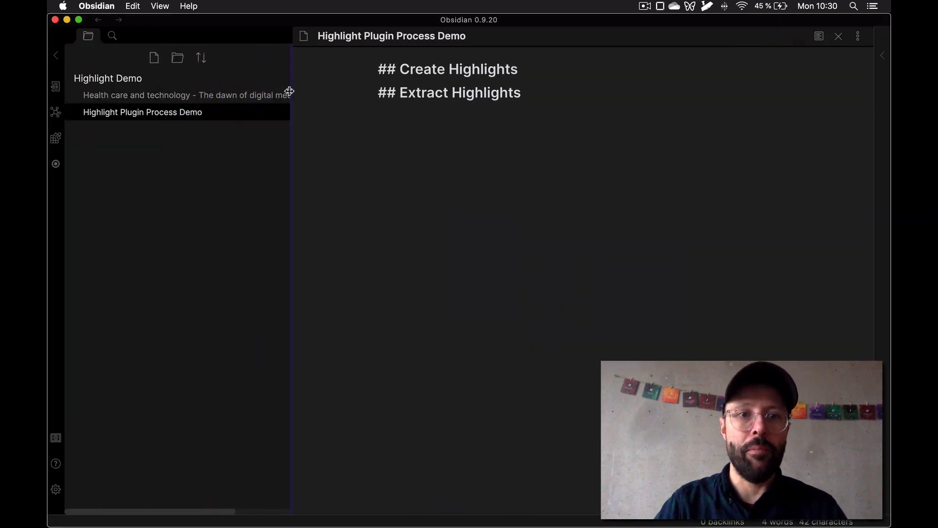
left_click(179, 95)
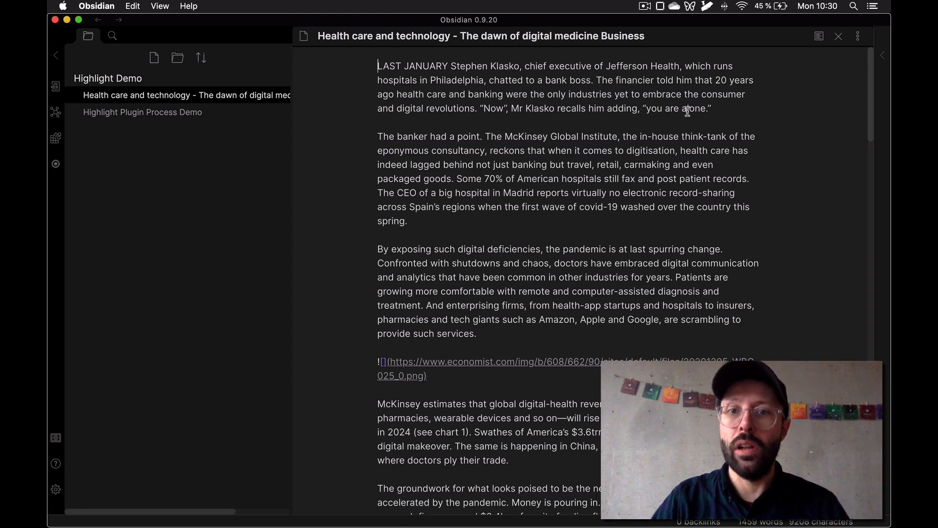
mouse_move(634, 169)
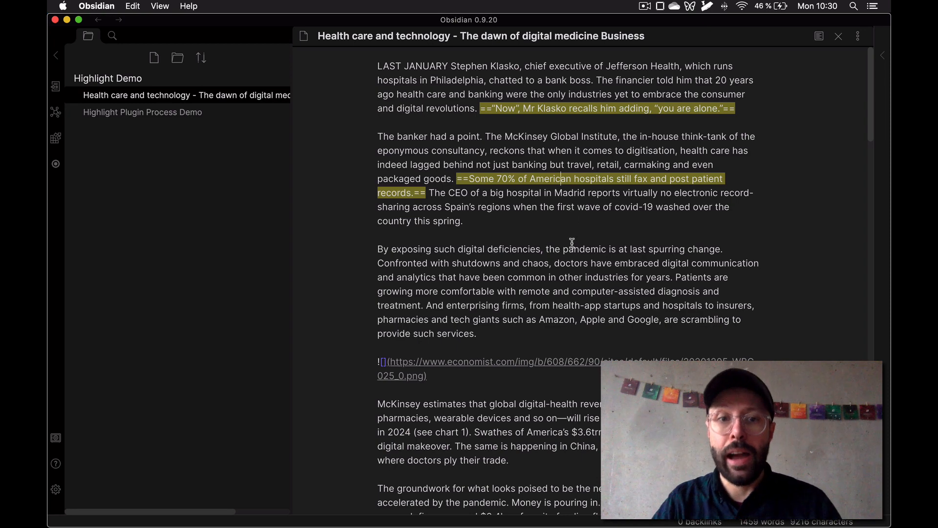
Read down the article marking key sentences as highlights, reaching past the 'An Apple a day' section
scroll("down", 3)
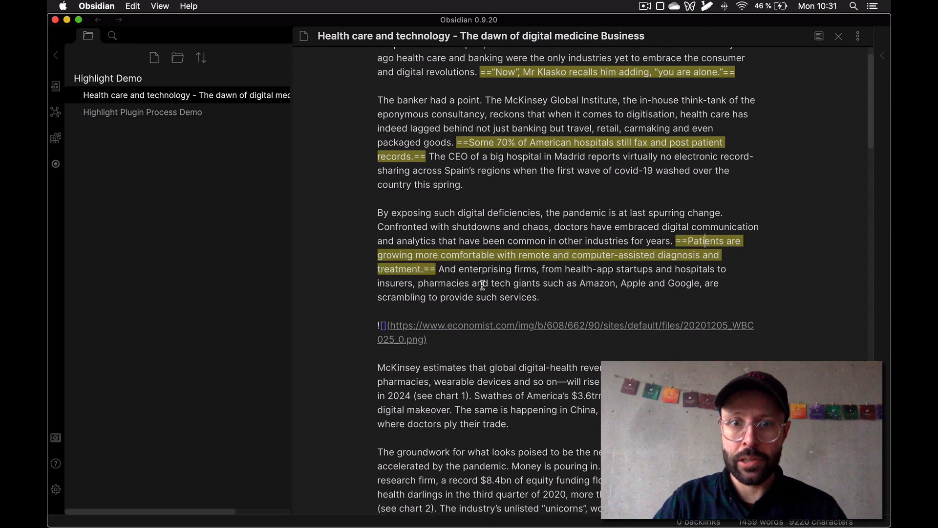
scroll("down", 3)
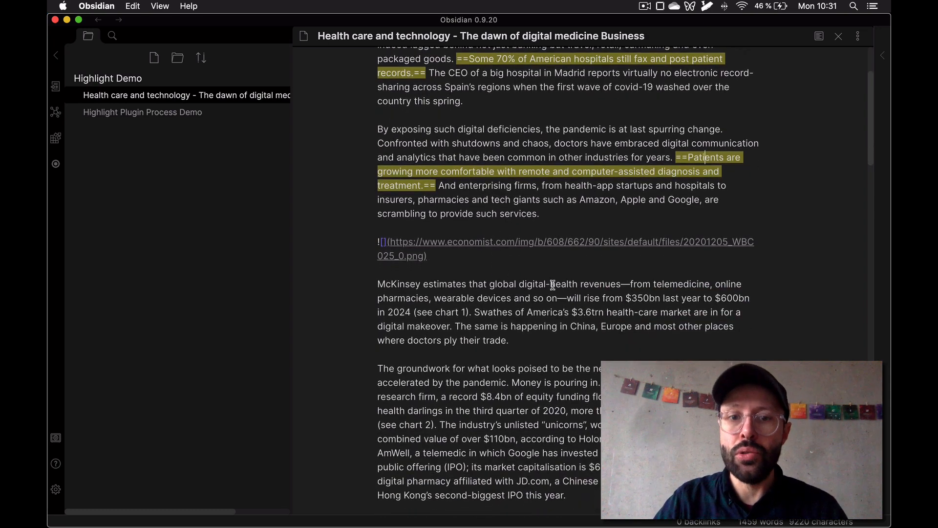
scroll("down", 3)
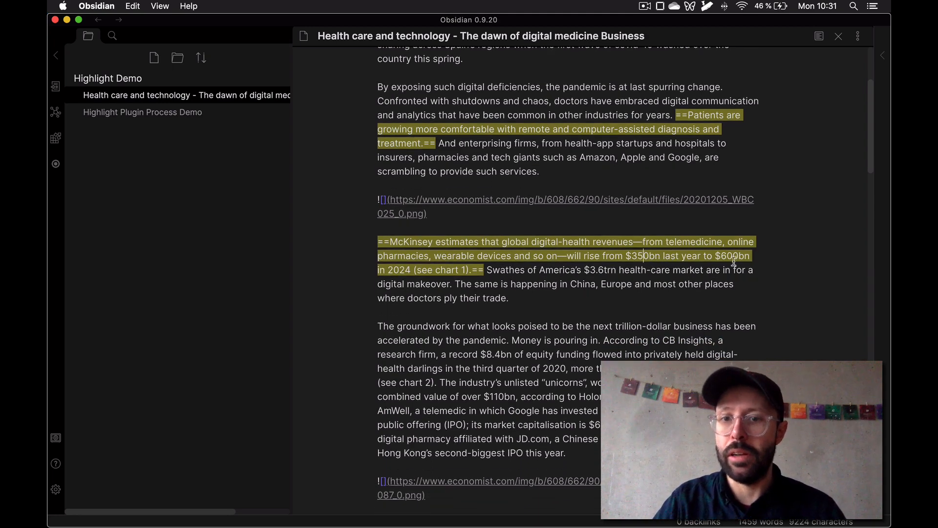
scroll("down", 3)
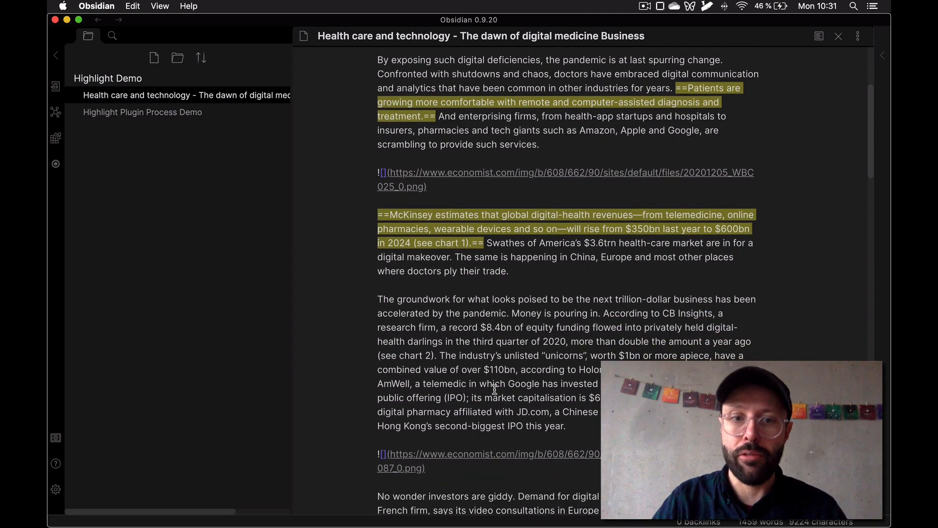
scroll("down", 3)
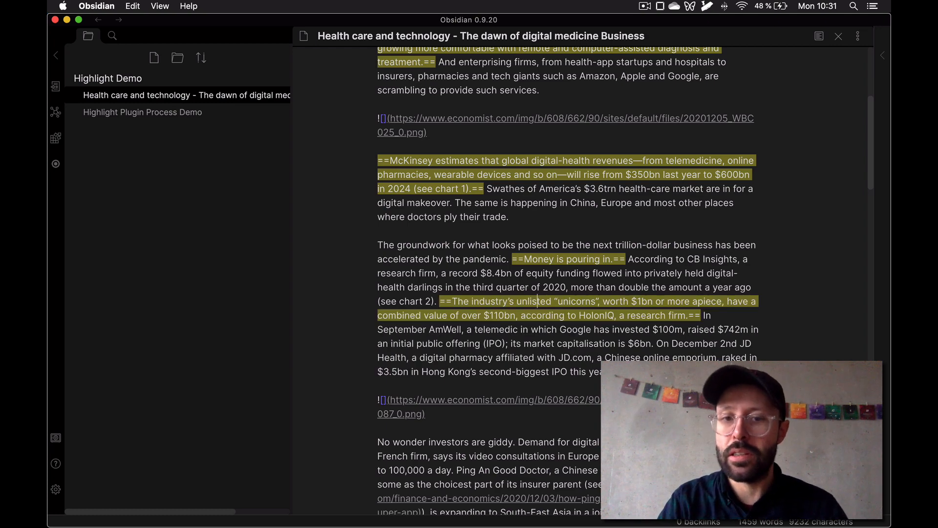
scroll("down", 3)
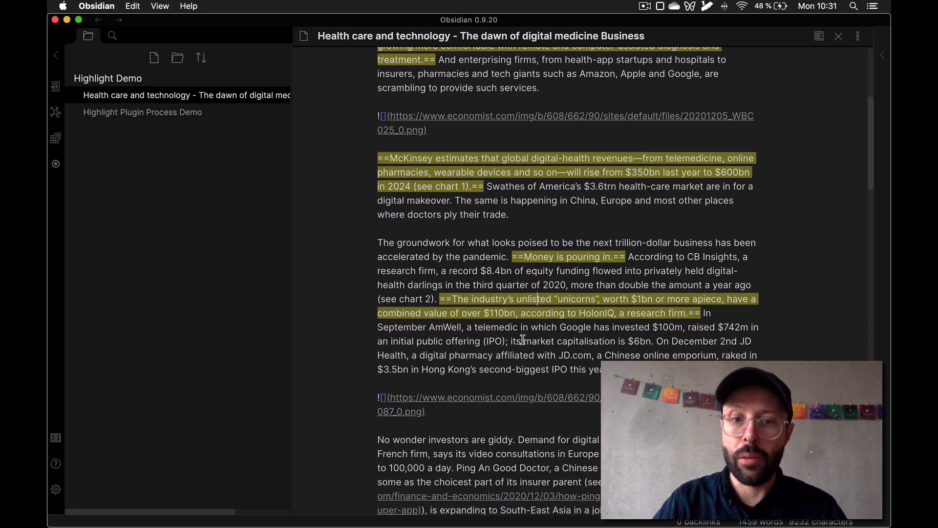
scroll("down", 3)
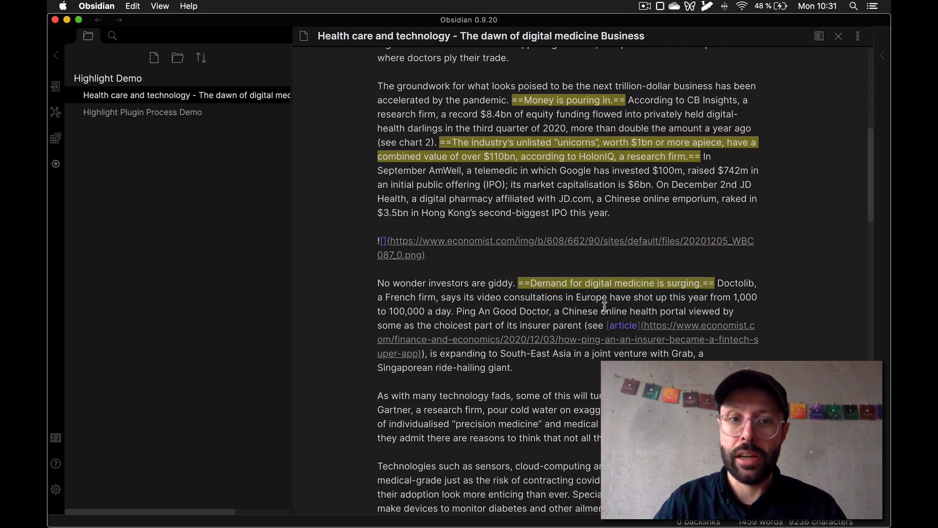
scroll("down", 3)
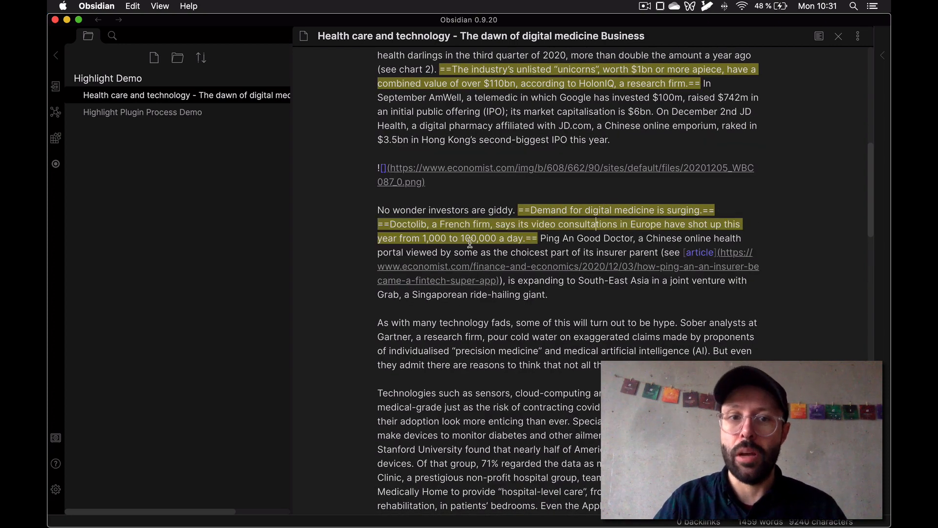
scroll("down", 3)
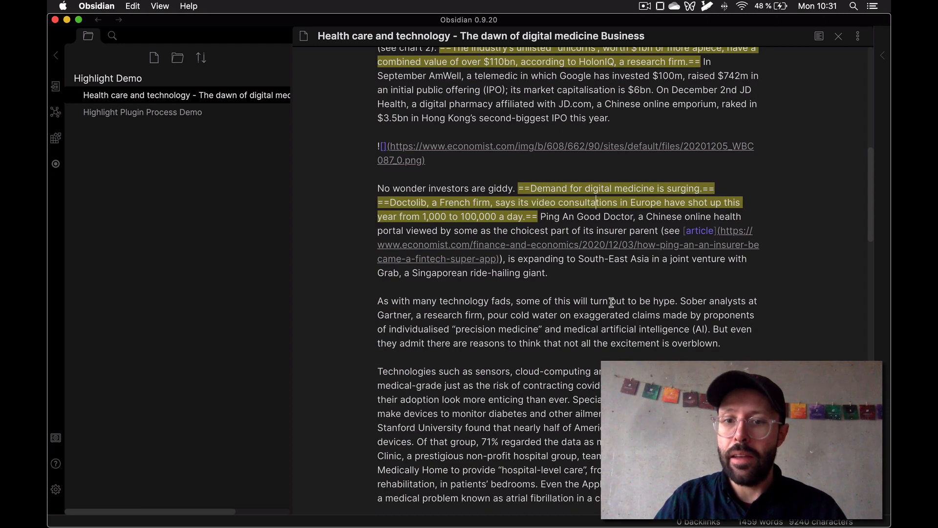
mouse_move(513, 344)
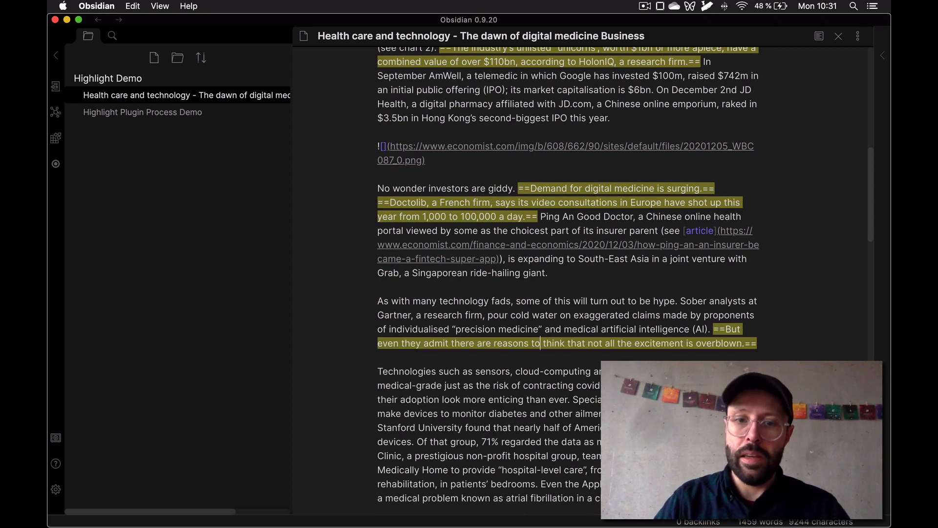
scroll("down", 3)
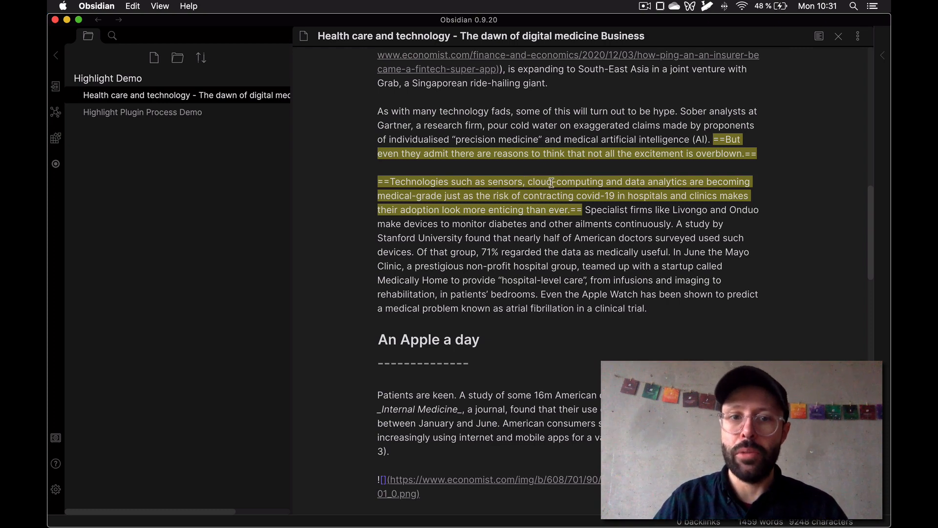
scroll("up", 3)
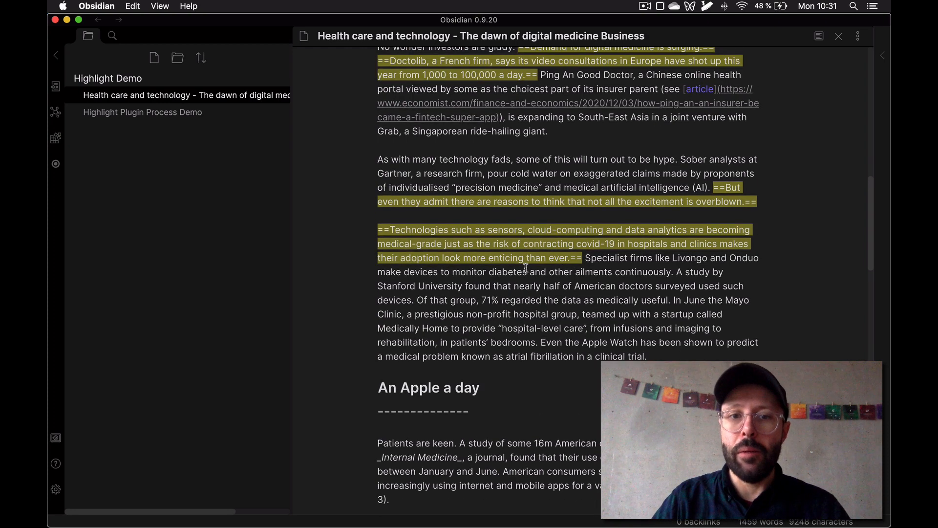
mouse_move(522, 266)
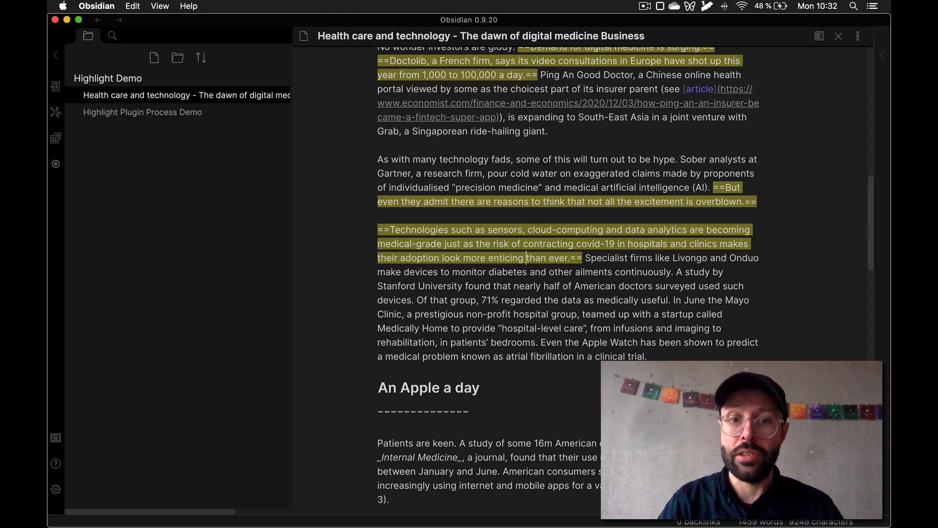
left_click(479, 388)
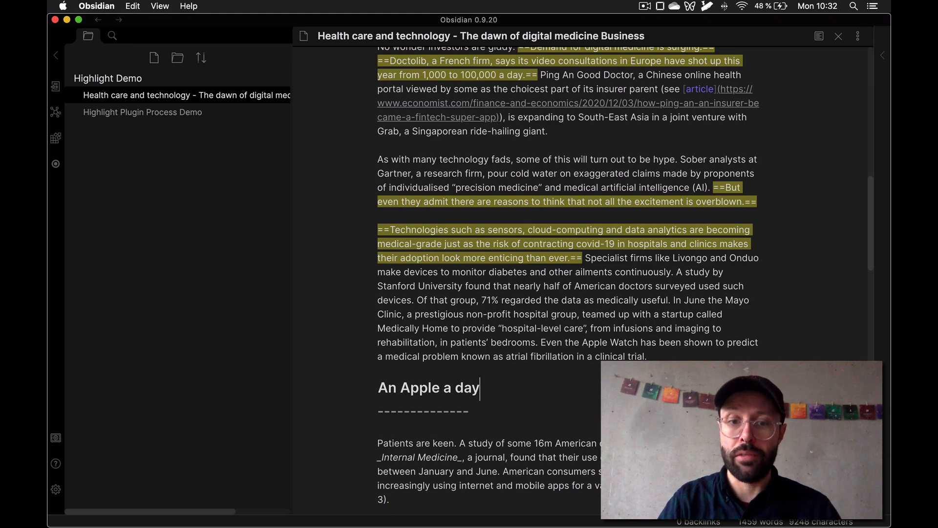
scroll("down", 3)
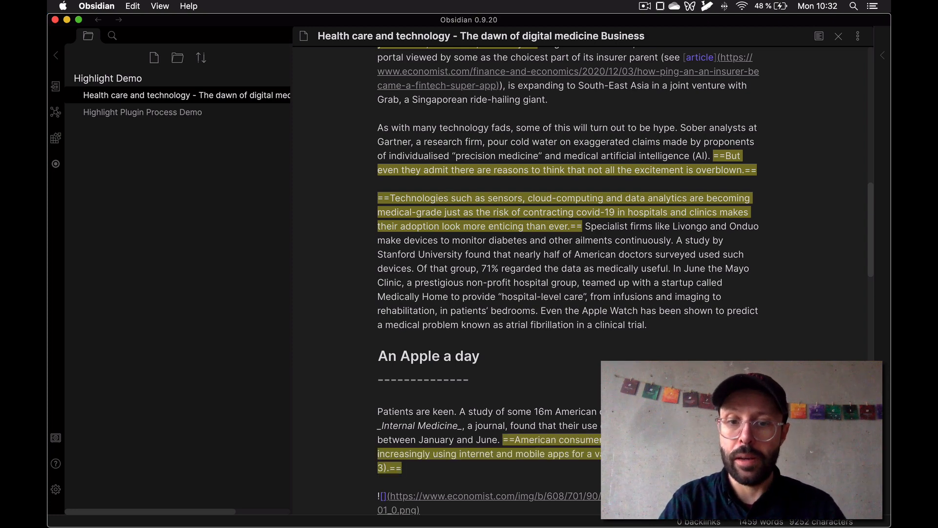
scroll("down", 3)
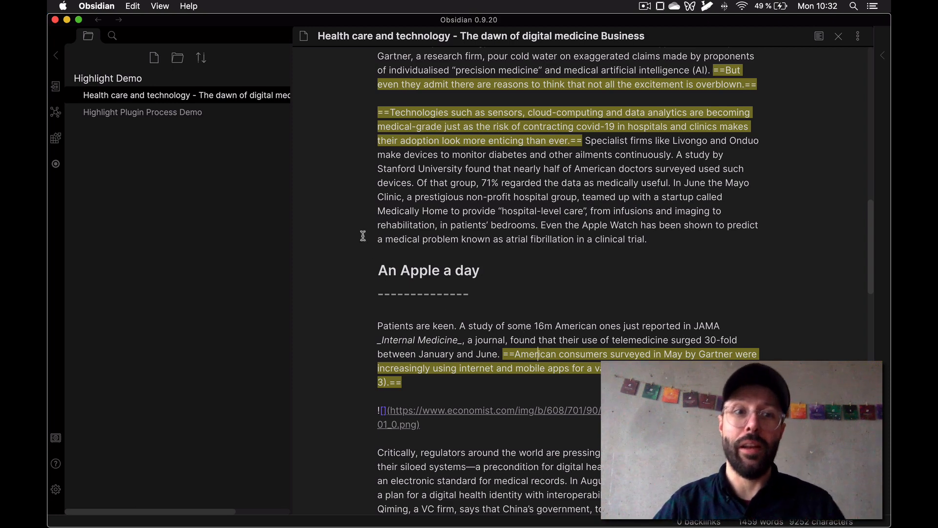
Set the Extract Highlights heading to 'Highlights for: $NOTE_TITLE'
left_click(143, 112)
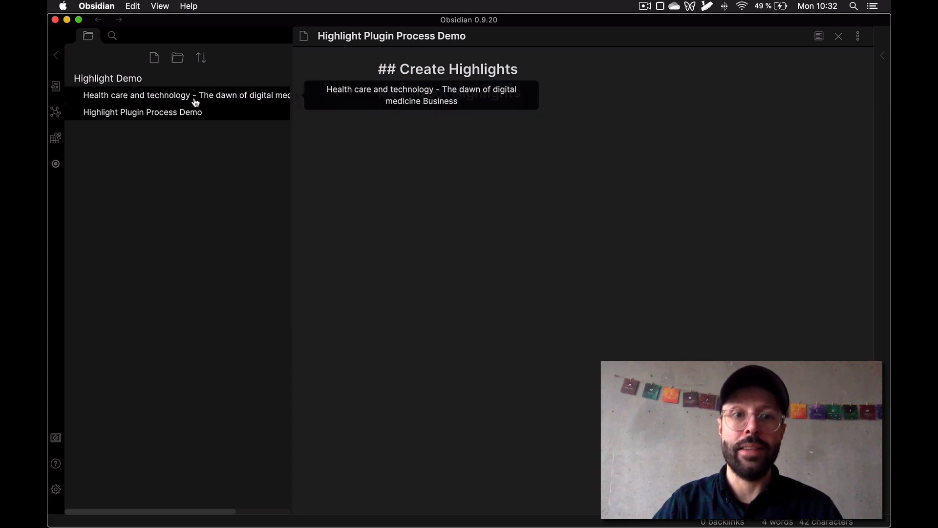
left_click(186, 94)
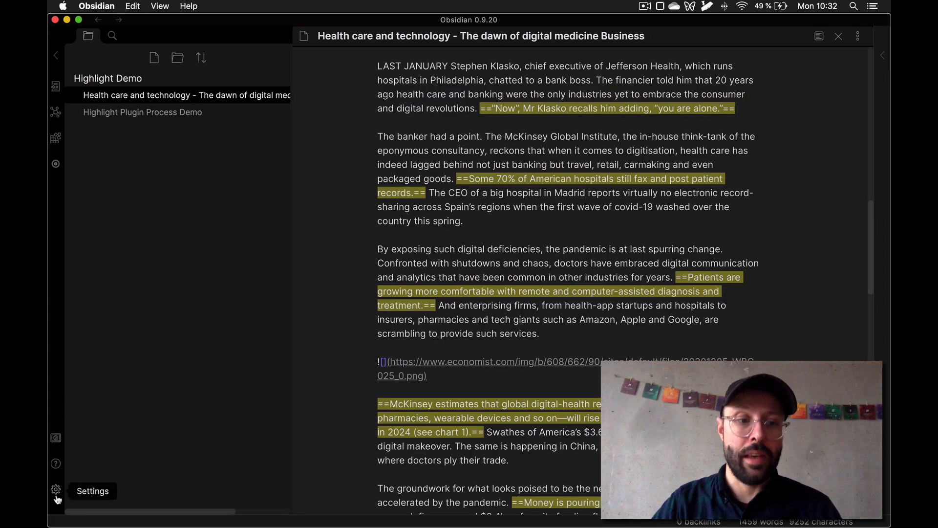
left_click(56, 489)
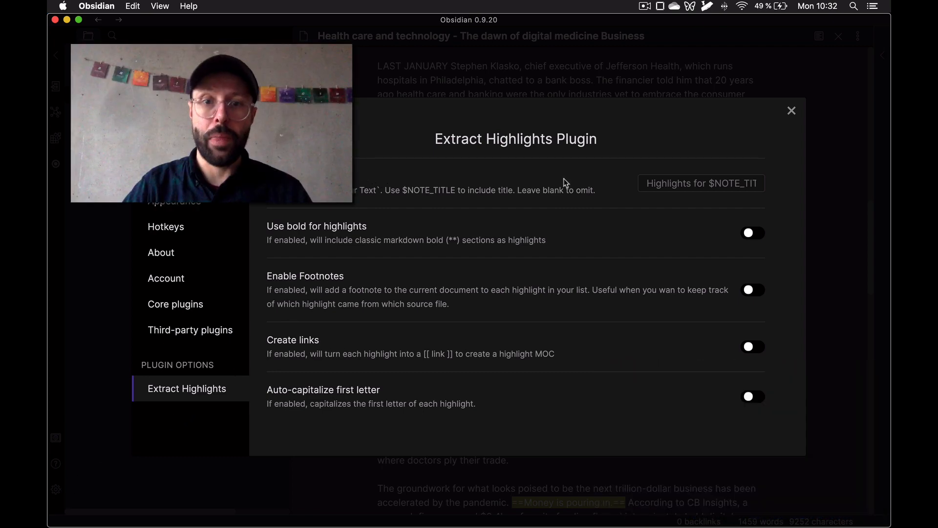
left_click(700, 182)
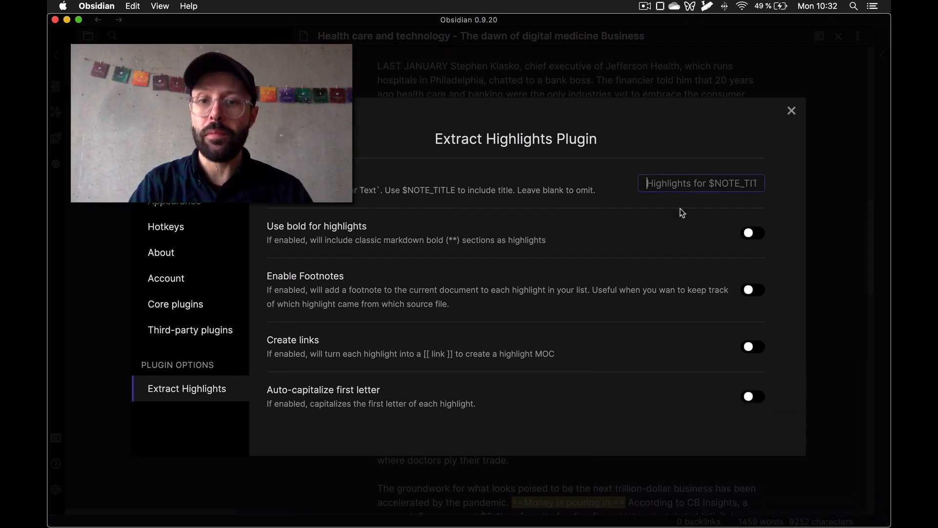
type("High")
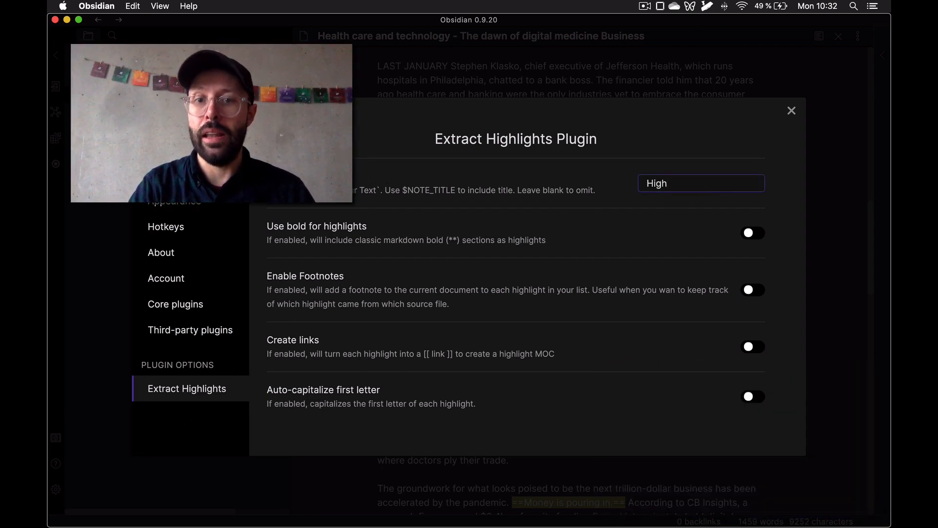
type("Highlights fo")
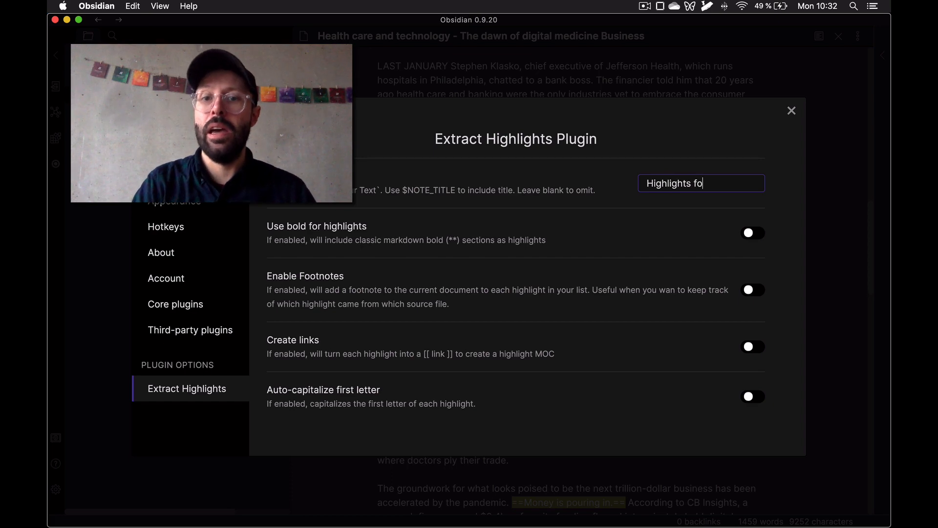
type("r: $")
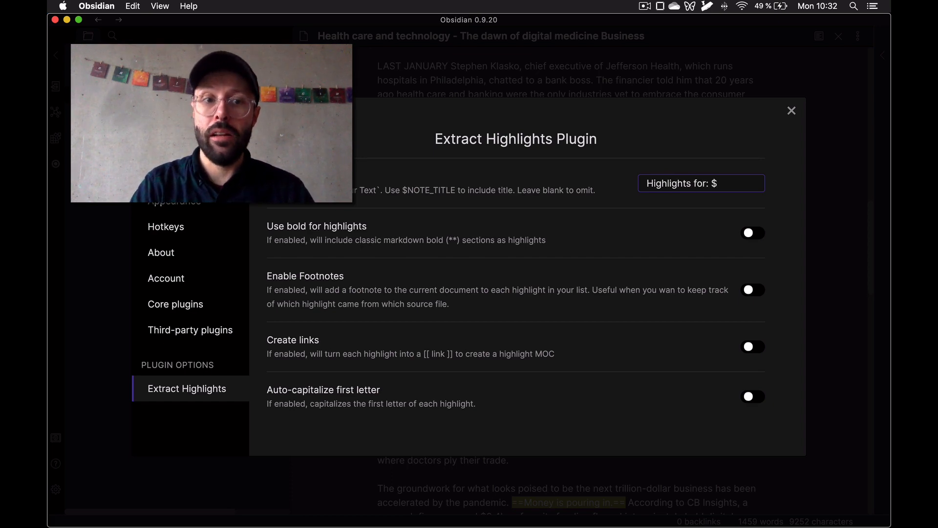
type("NOTE_TI")
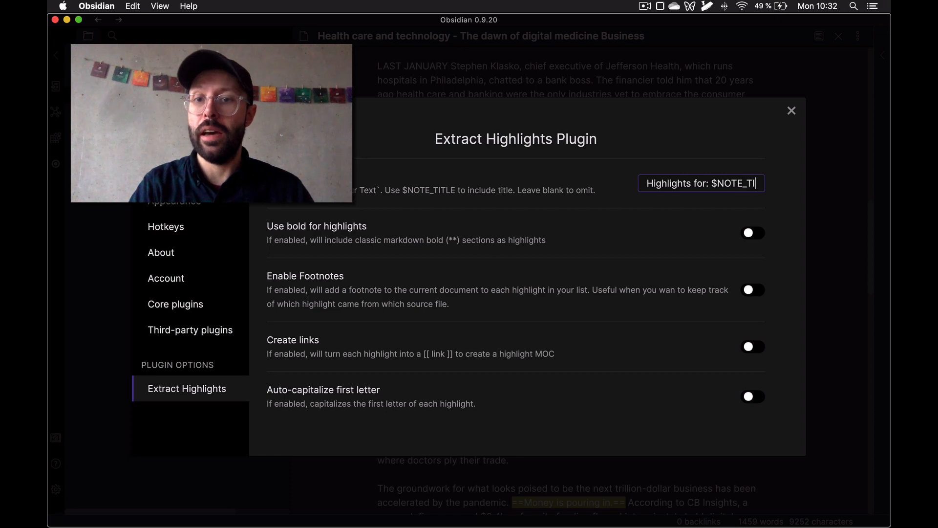
type("TLE")
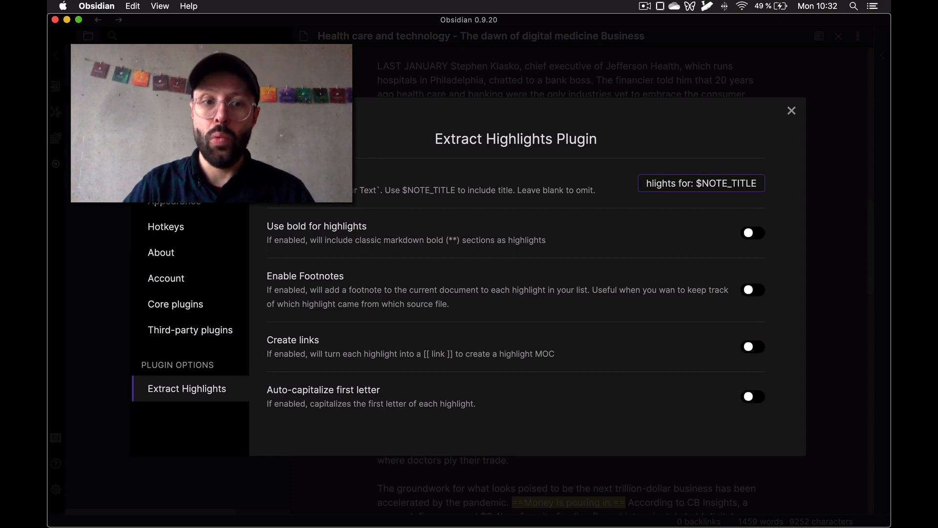
Enable source footnotes, link creation and auto-capitalization for extracted highlights
left_click(752, 289)
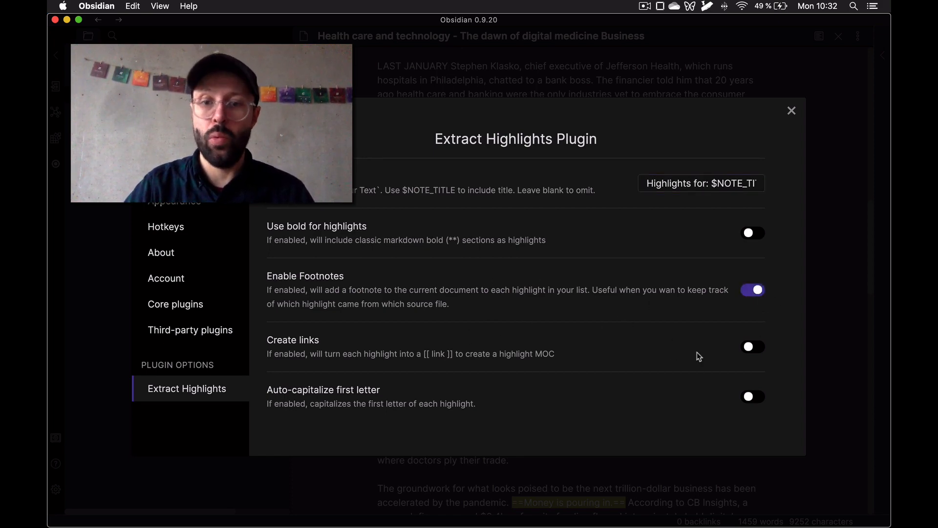
left_click(753, 346)
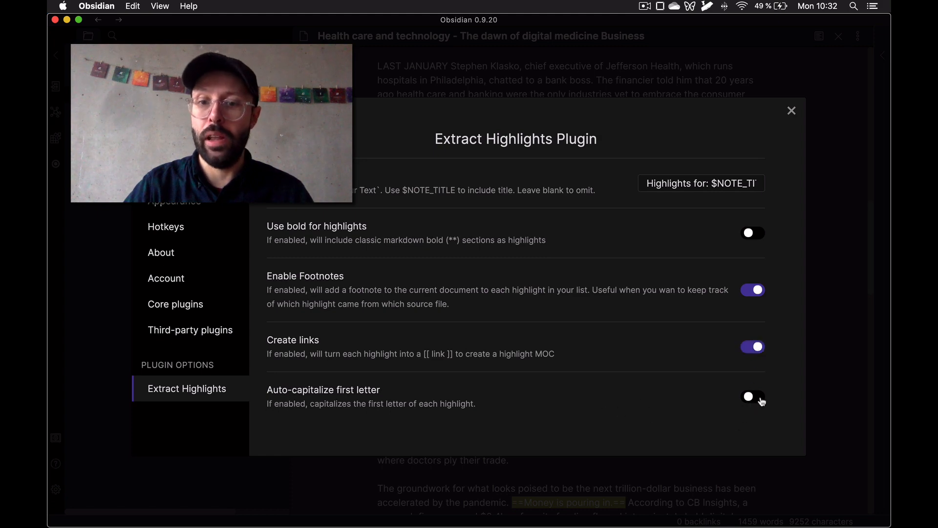
left_click(752, 395)
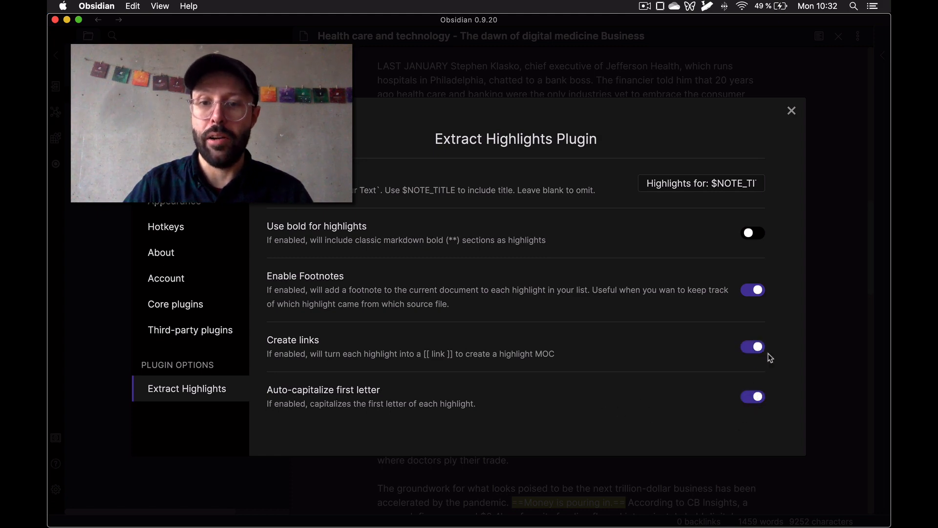
mouse_move(791, 111)
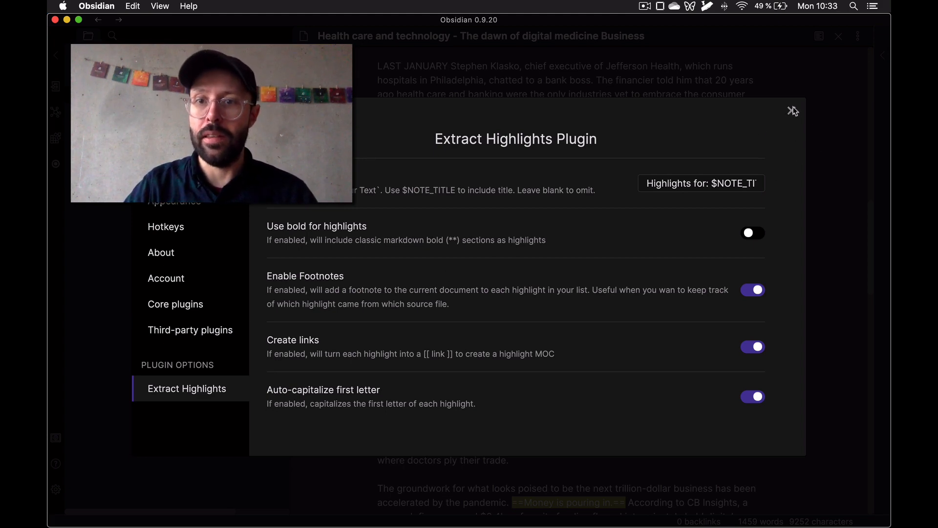
Extract the article's highlights and create a new note titled 'Summary for Telemedicine Article'
left_click(794, 110)
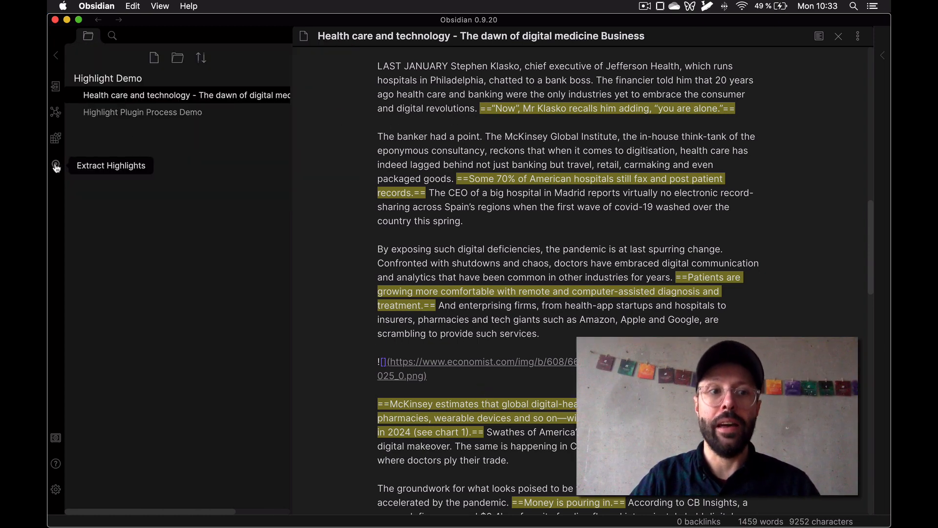
left_click(55, 166)
type("S")
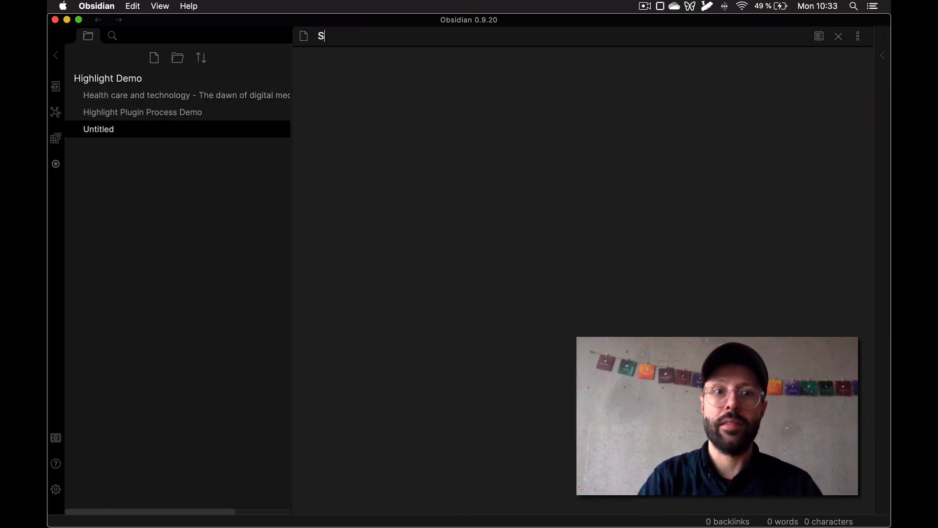
type("ummary for Tele")
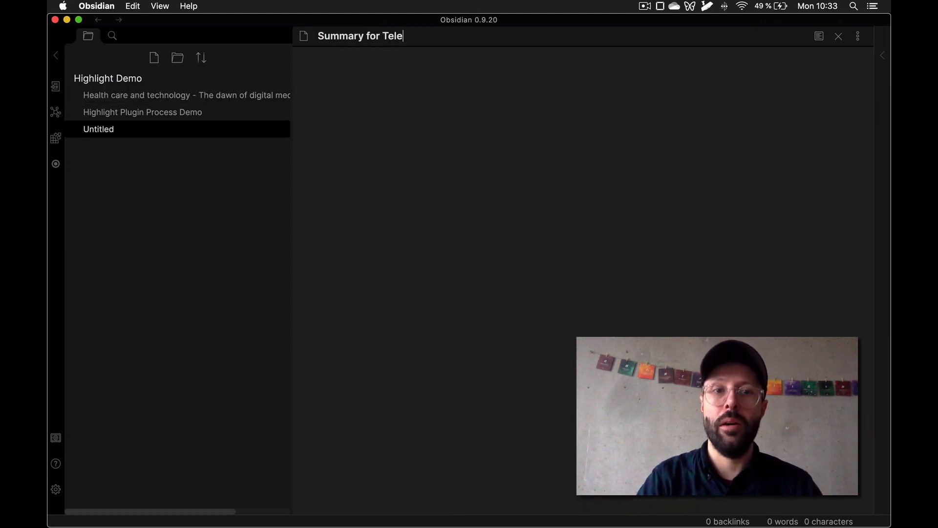
type("medicine Article")
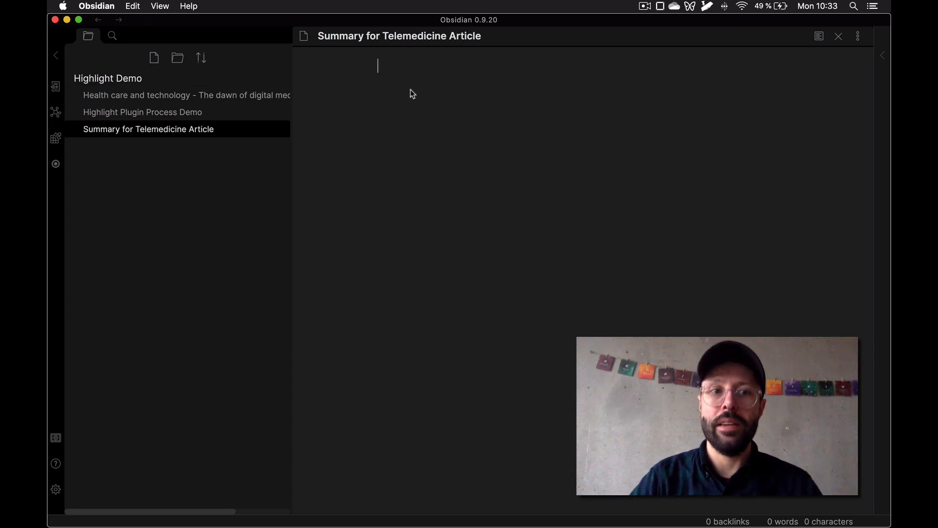
mouse_move(388, 74)
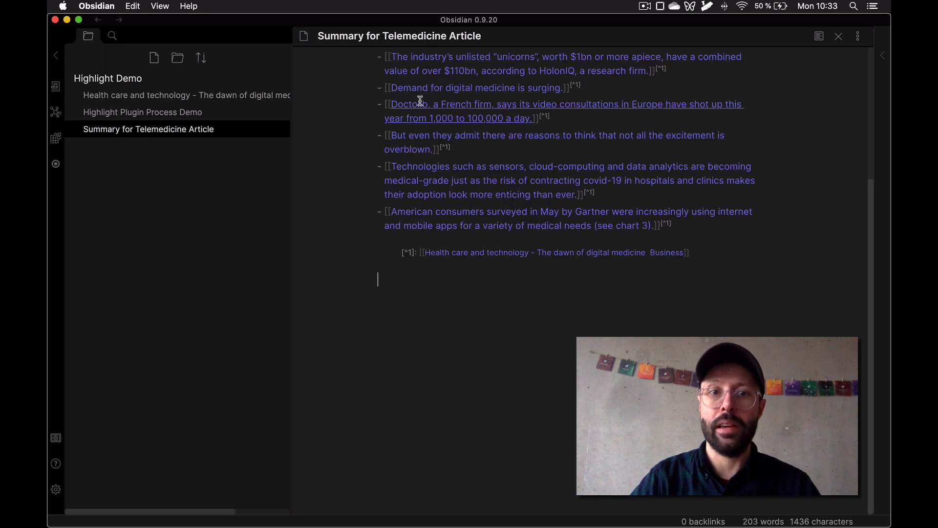
scroll("up", 3)
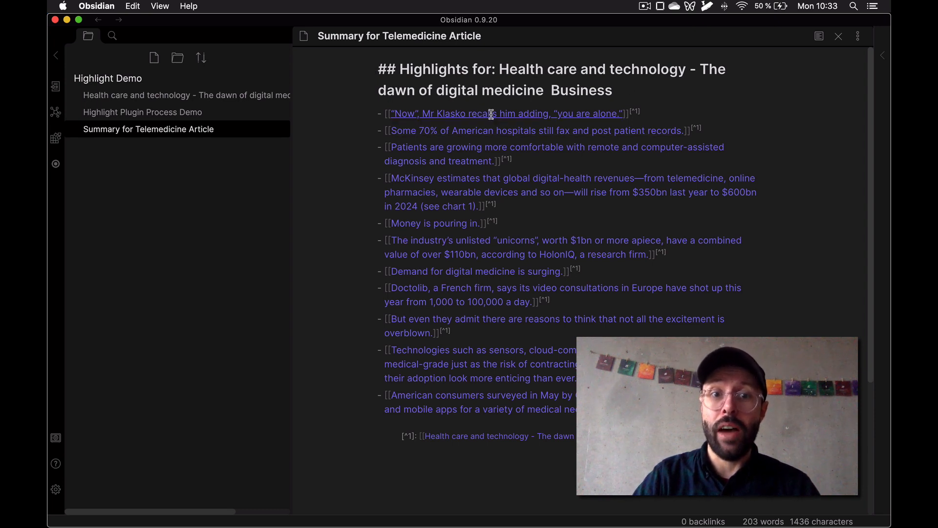
mouse_move(446, 271)
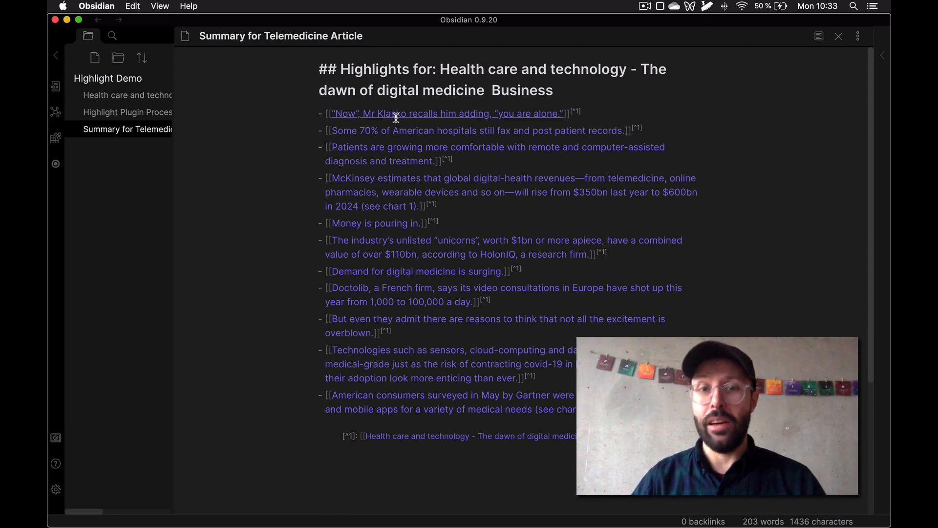
mouse_move(380, 135)
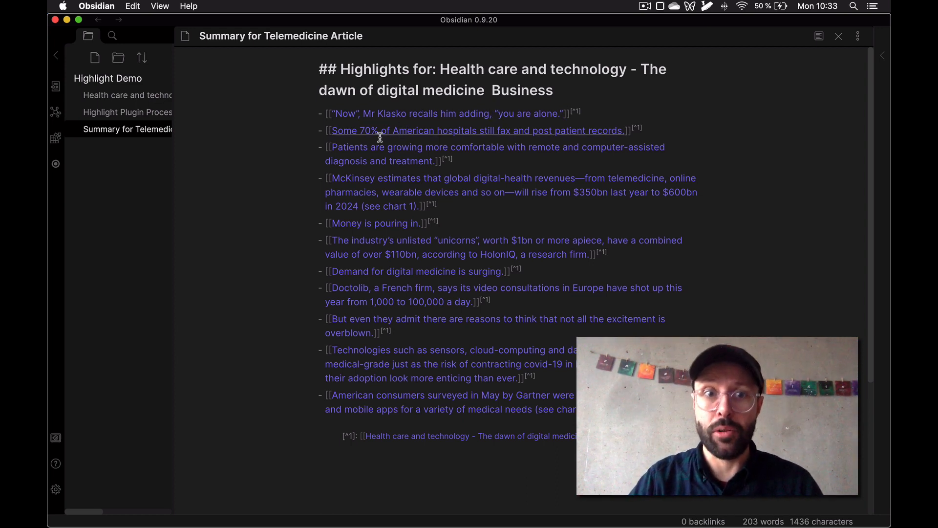
mouse_move(378, 222)
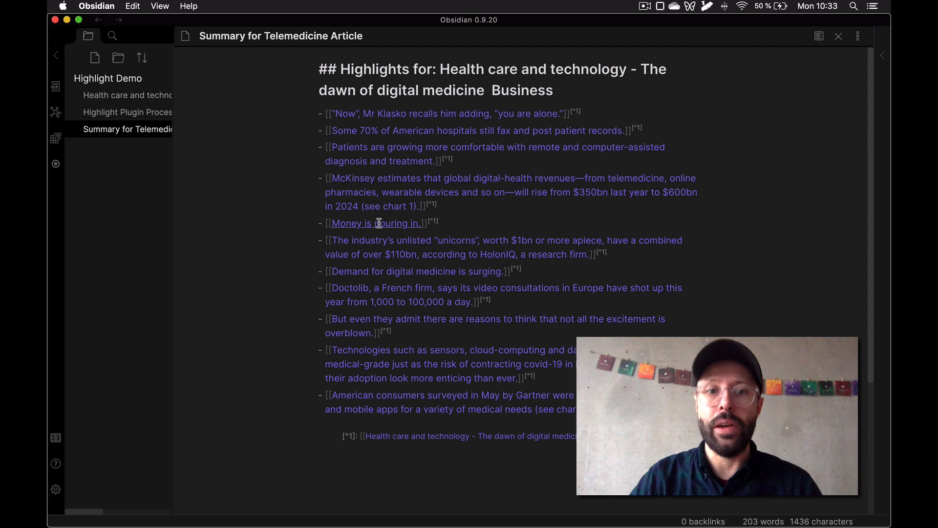
mouse_move(415, 70)
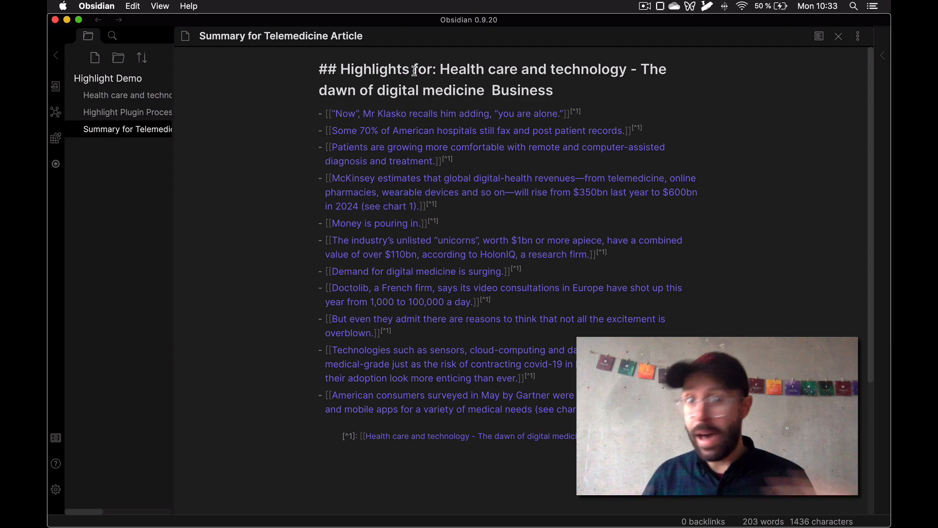
mouse_move(445, 271)
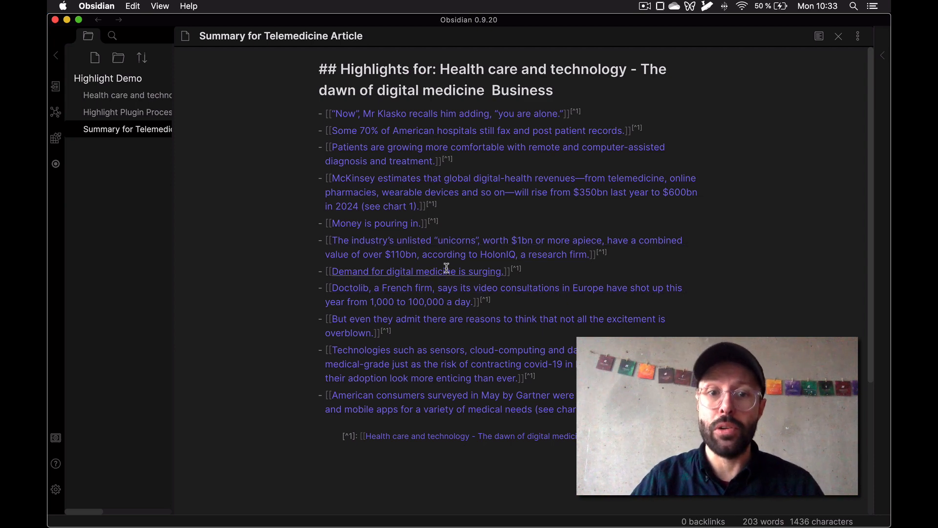
mouse_move(400, 294)
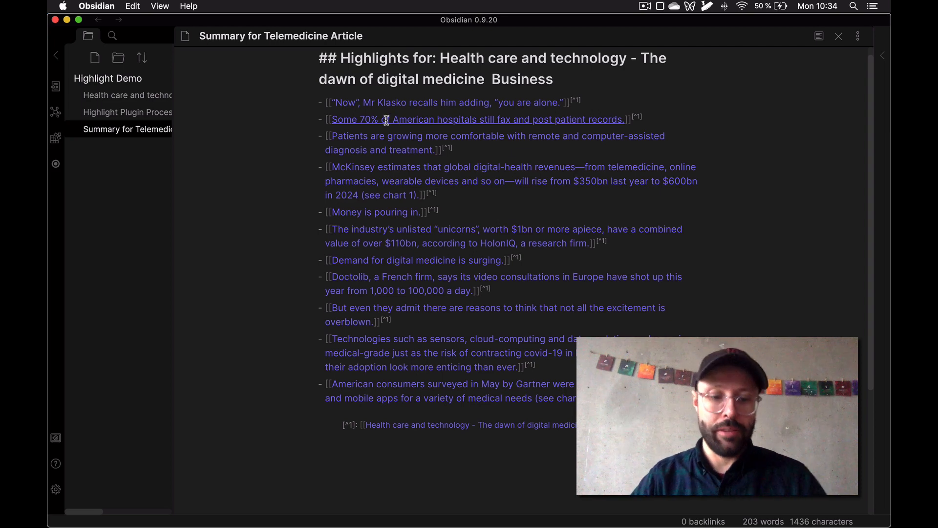
left_click(55, 113)
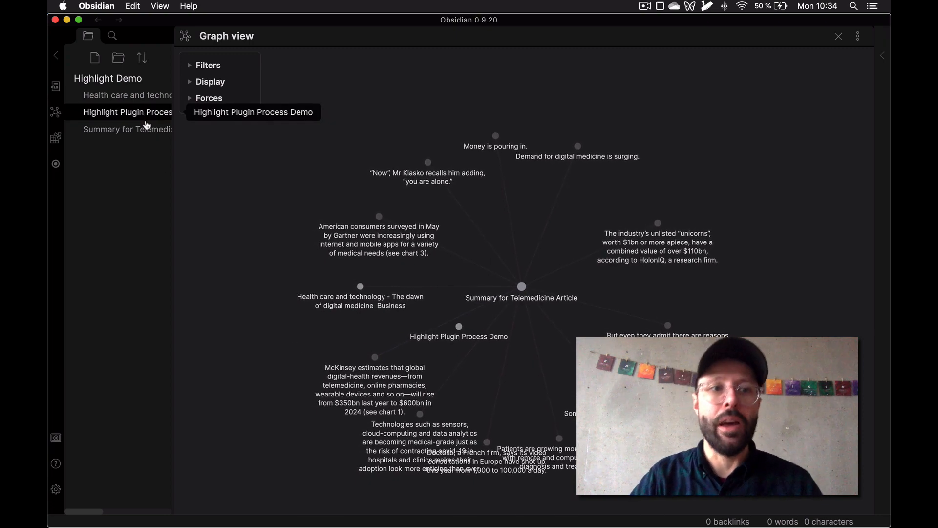
left_click(127, 129)
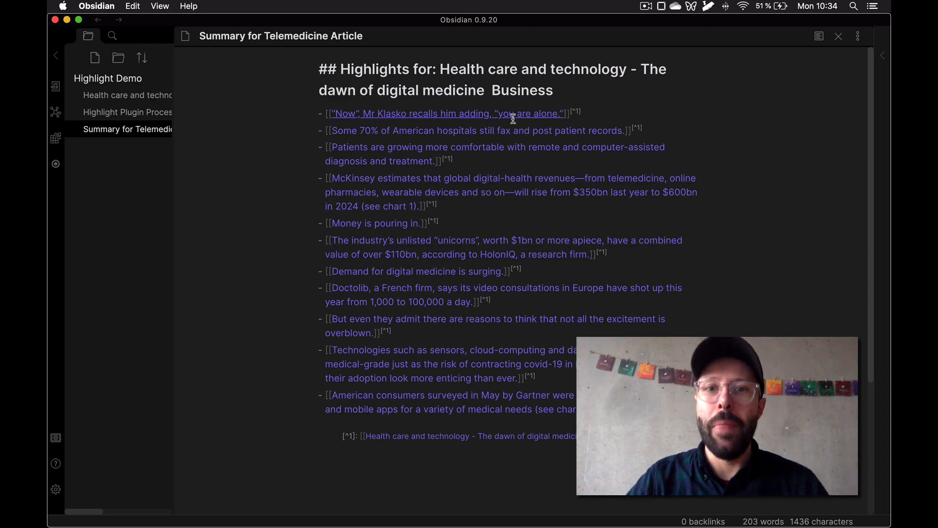
mouse_move(427, 147)
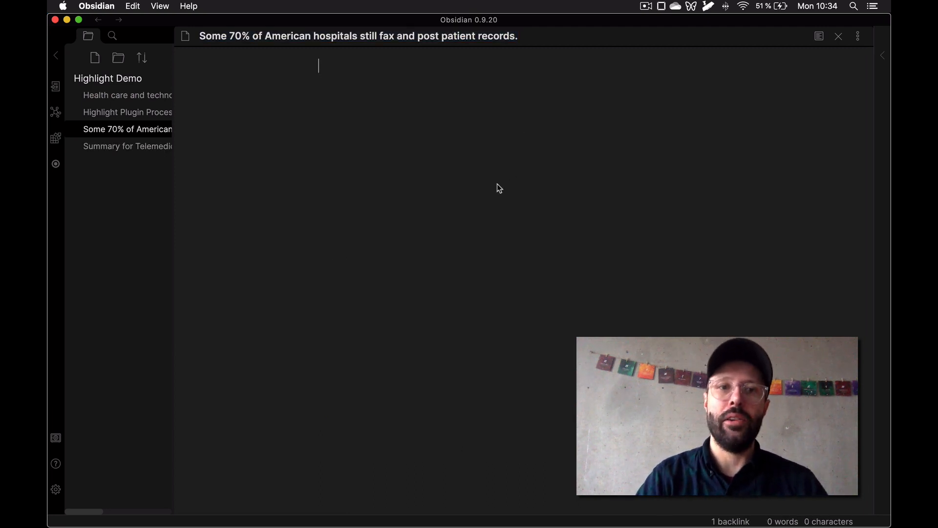
Add a '## Questions?' heading with bullets Why is that?, Who is faxing?, What are they faxing?
type("## Questions?")
type("-")
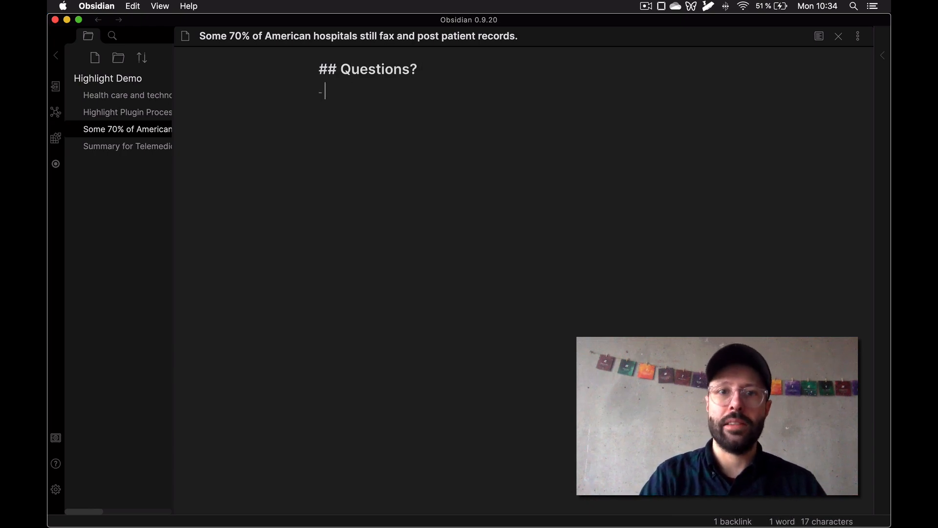
type("Why is that?")
type("- Who is fa")
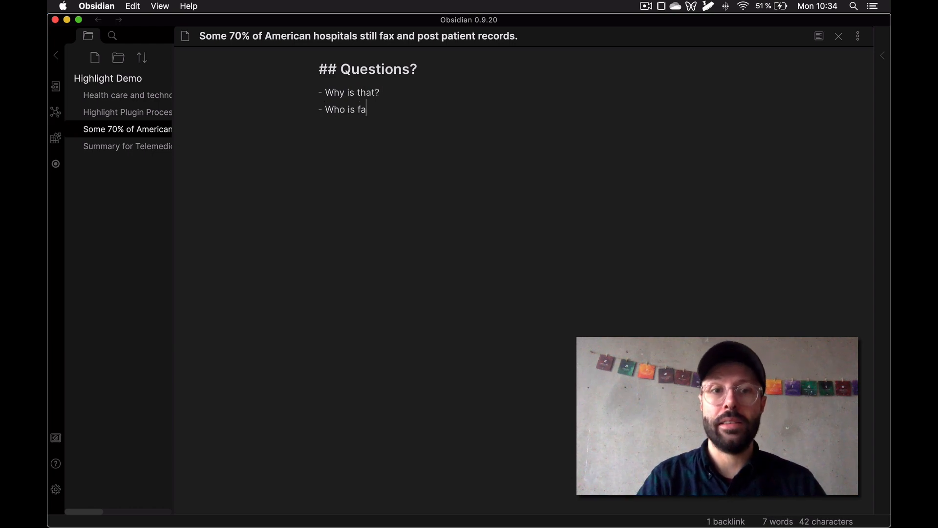
type("xing?")
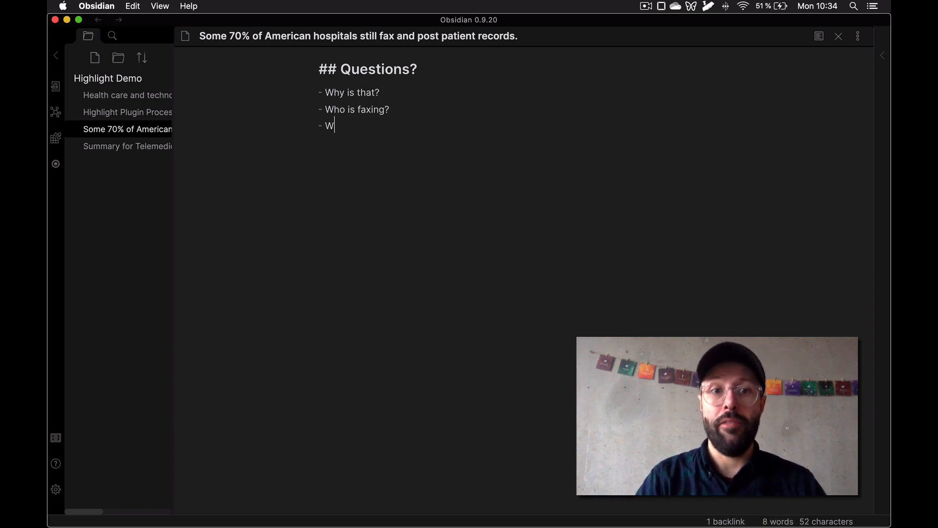
type("hat are they fax")
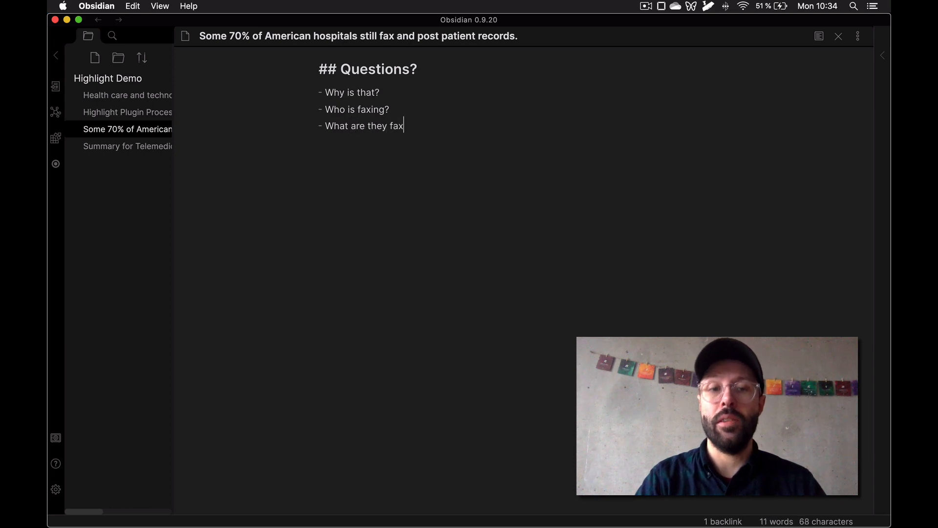
type("ing?")
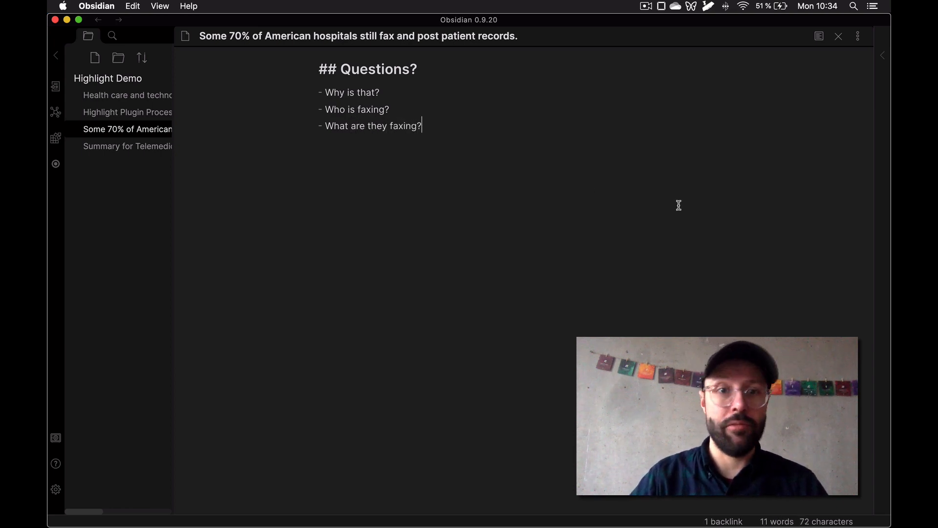
mouse_move(287, 148)
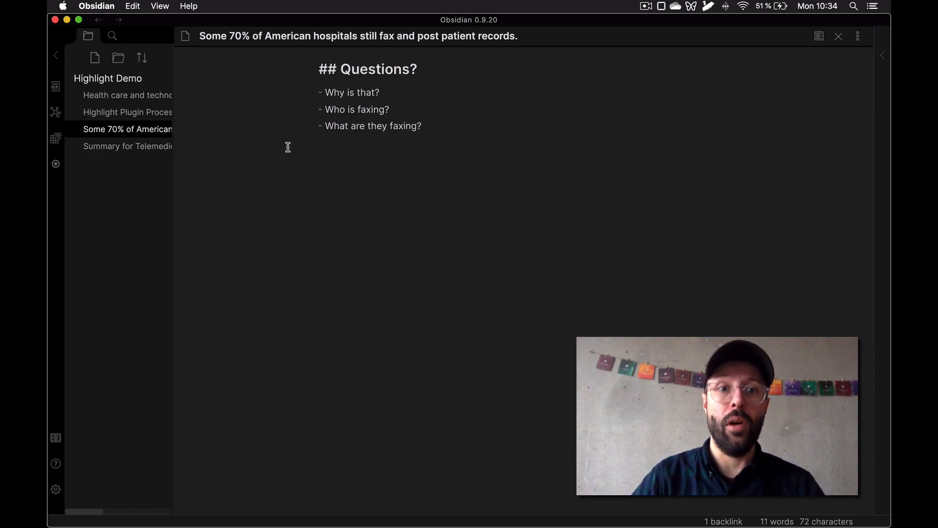
Create the 'Money is pouring in.' note with a Questions heading asking 'Who are the VCs?'
left_click(127, 145)
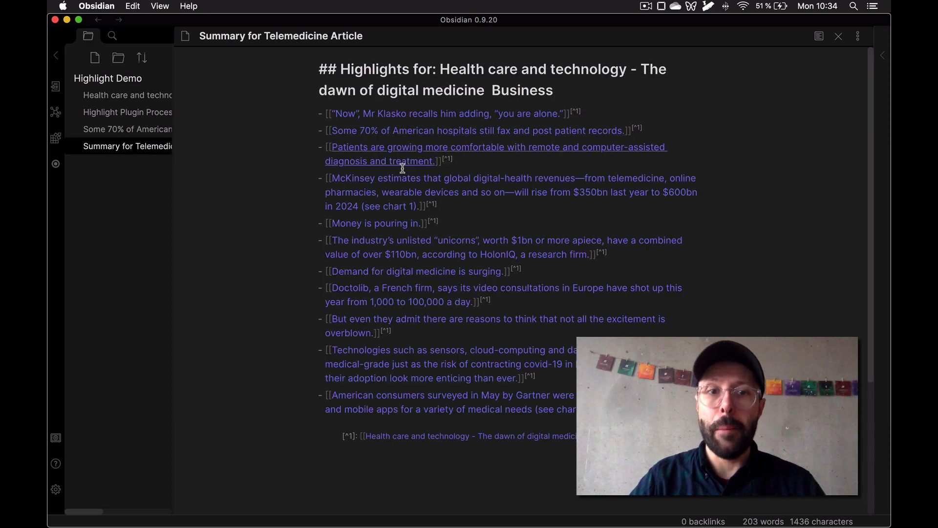
mouse_move(526, 192)
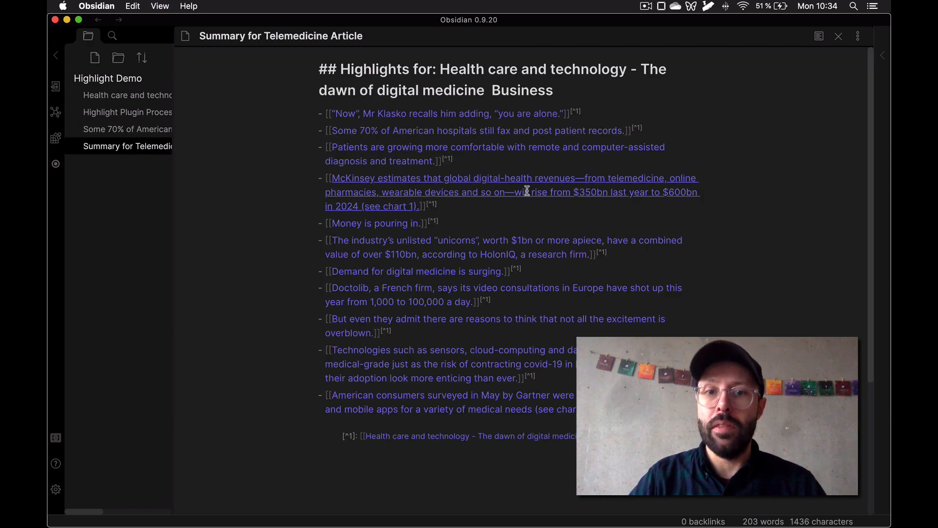
left_click(376, 222)
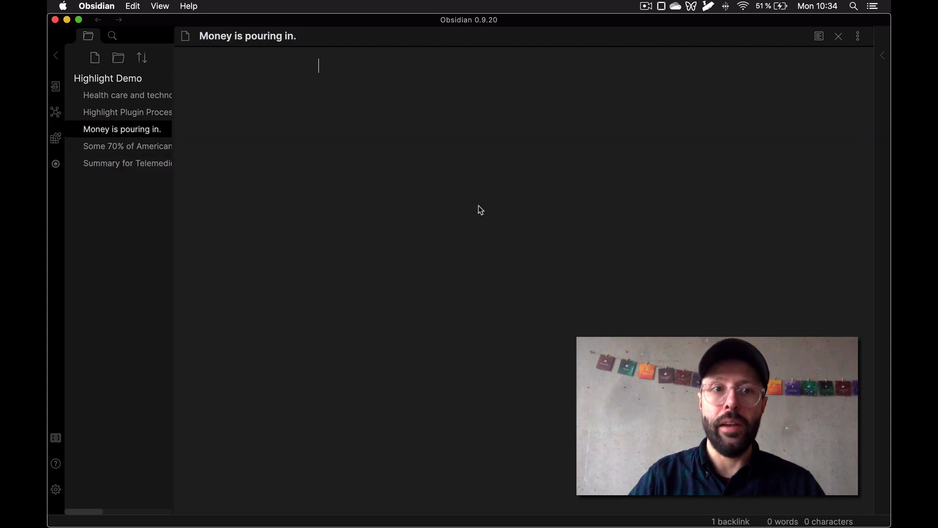
type("## Q")
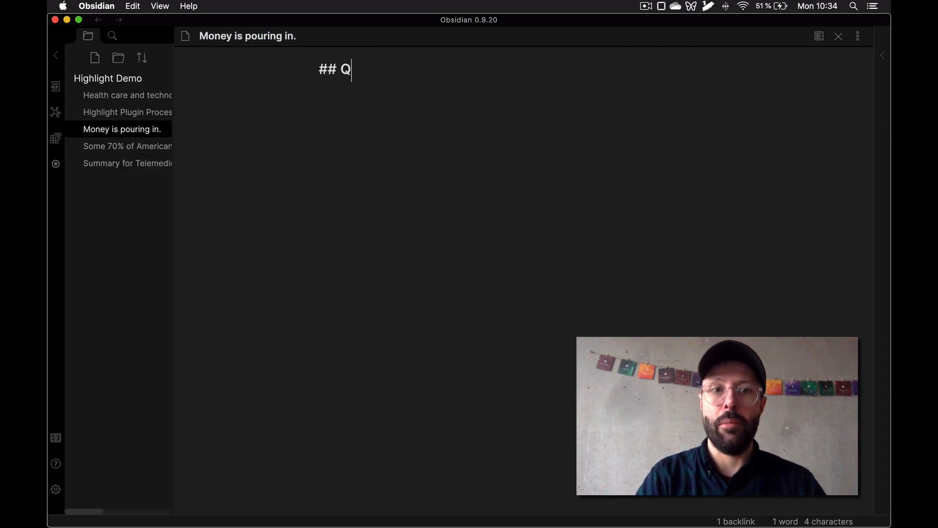
type("uestions?")
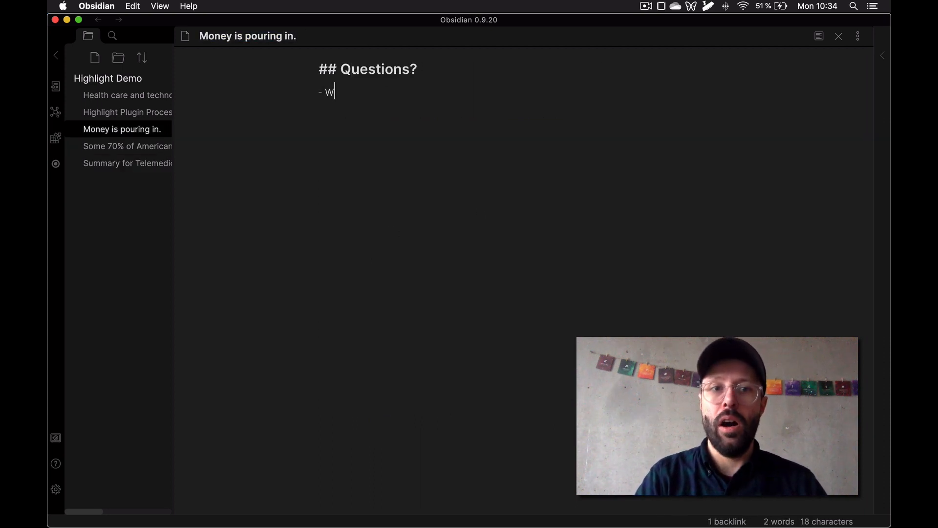
type("ho are the VS")
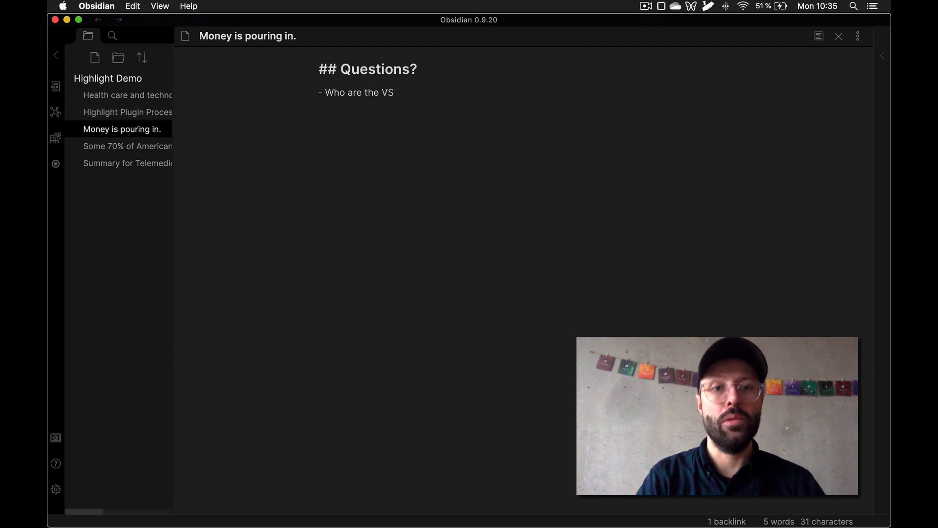
type("Cs?")
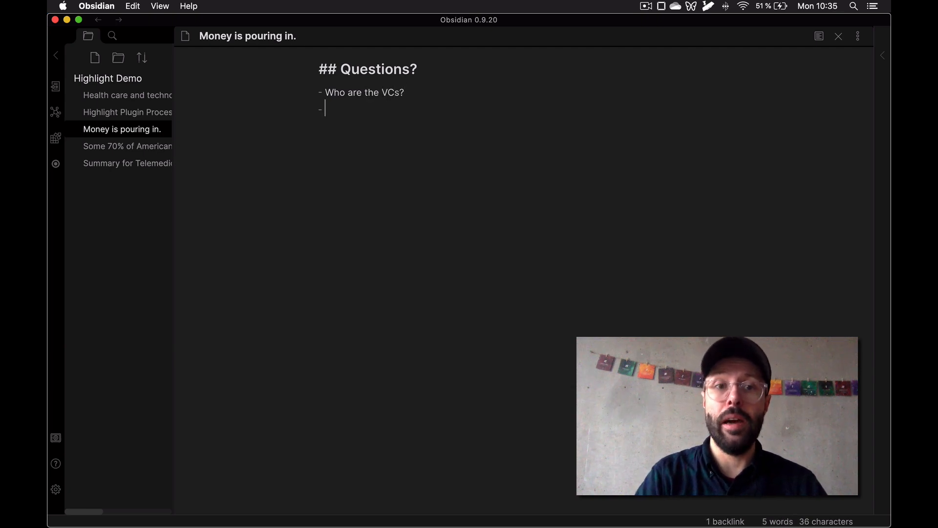
key("Backspace")
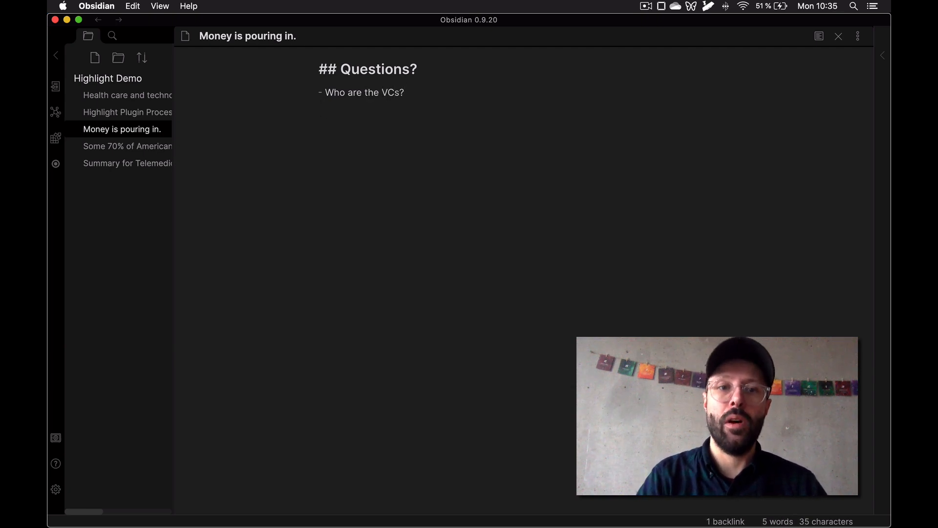
Add a Related heading linking [[List of VC firms]], then return to the summary note
type("## Related")
type("- [[")
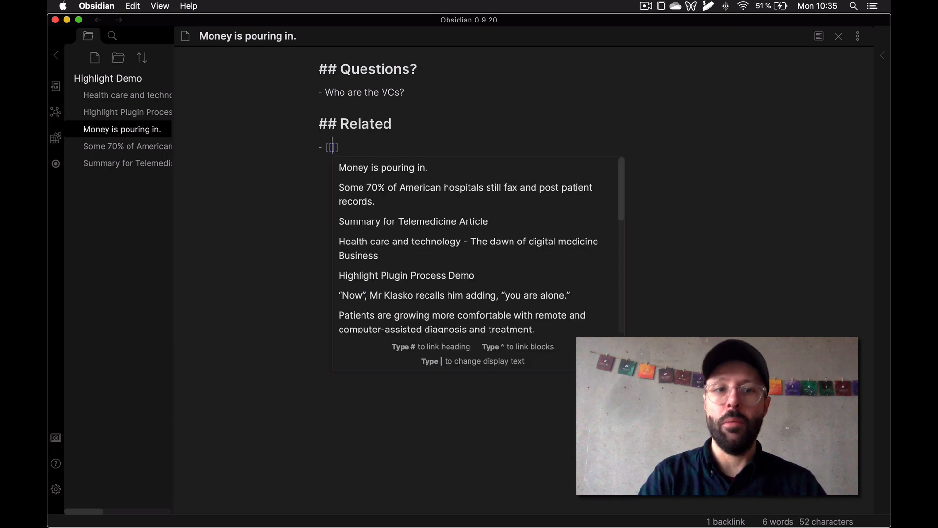
type("L")
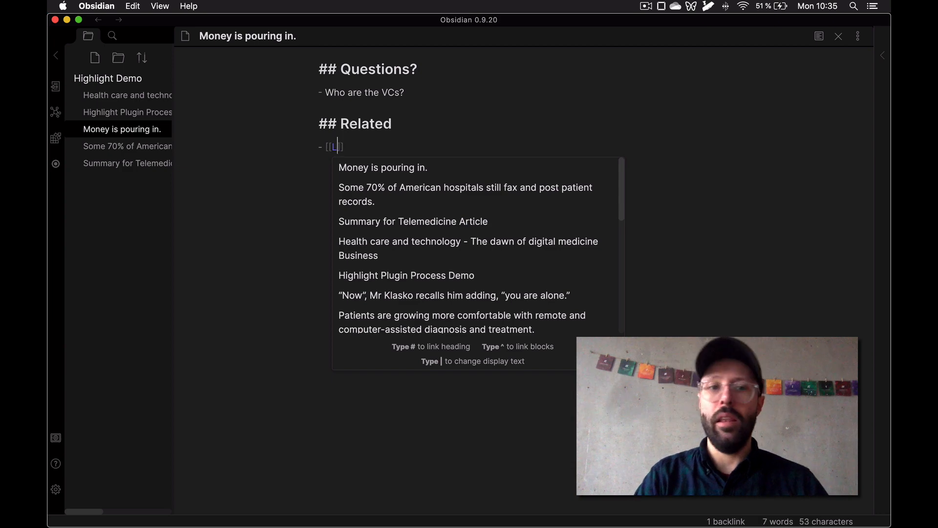
type("ist of VC firms")
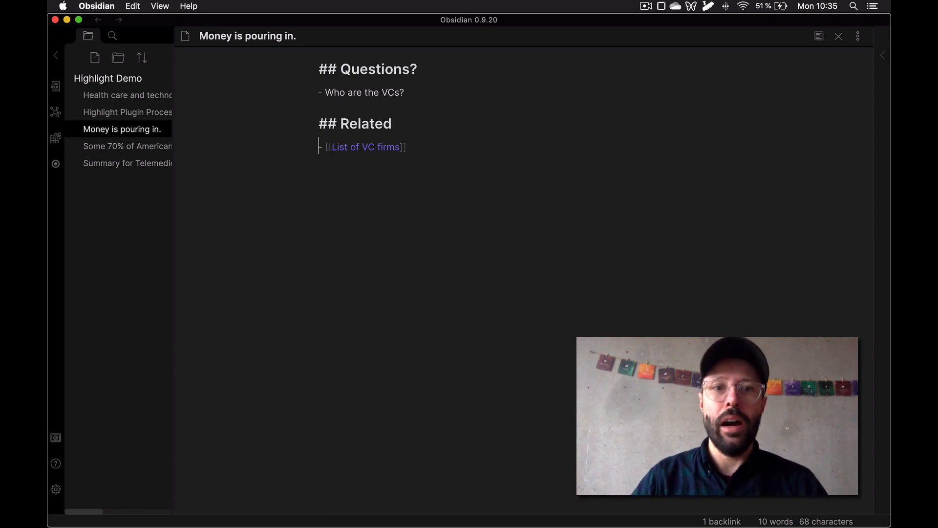
mouse_move(617, 180)
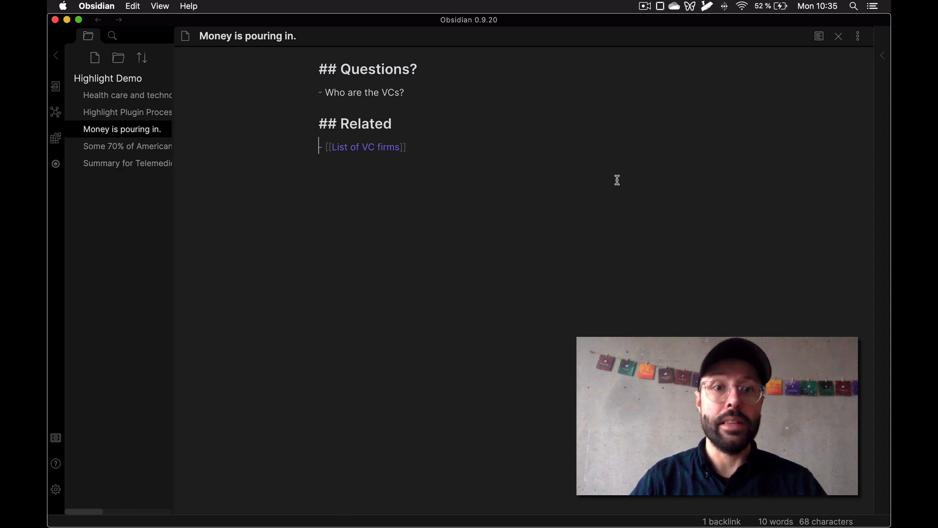
mouse_move(127, 163)
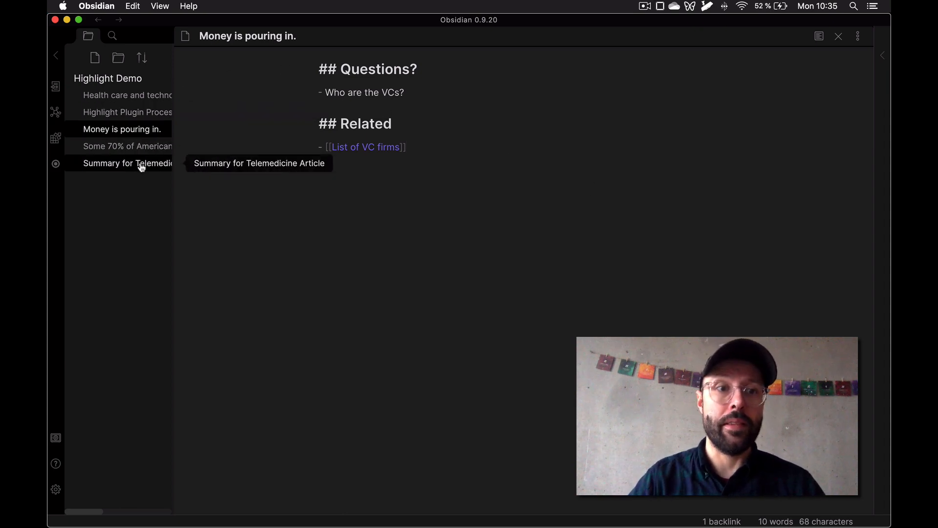
left_click(127, 163)
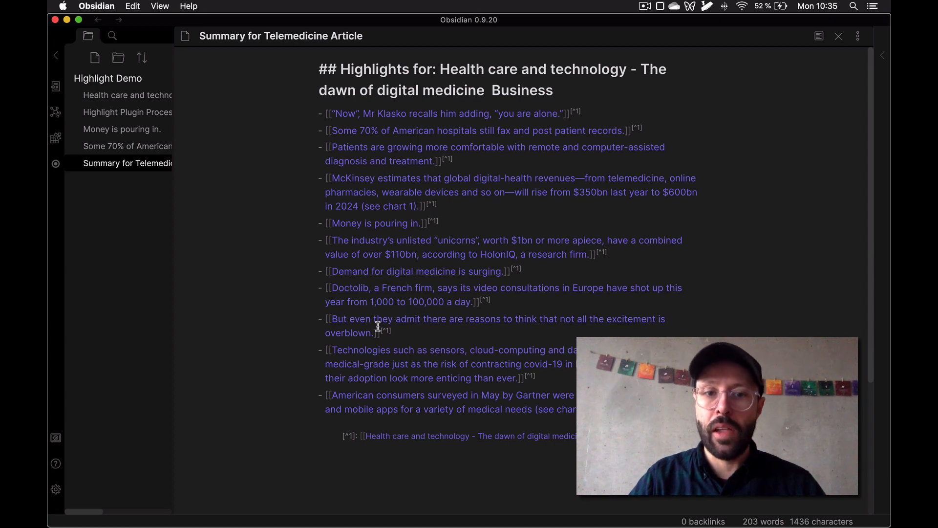
mouse_move(439, 402)
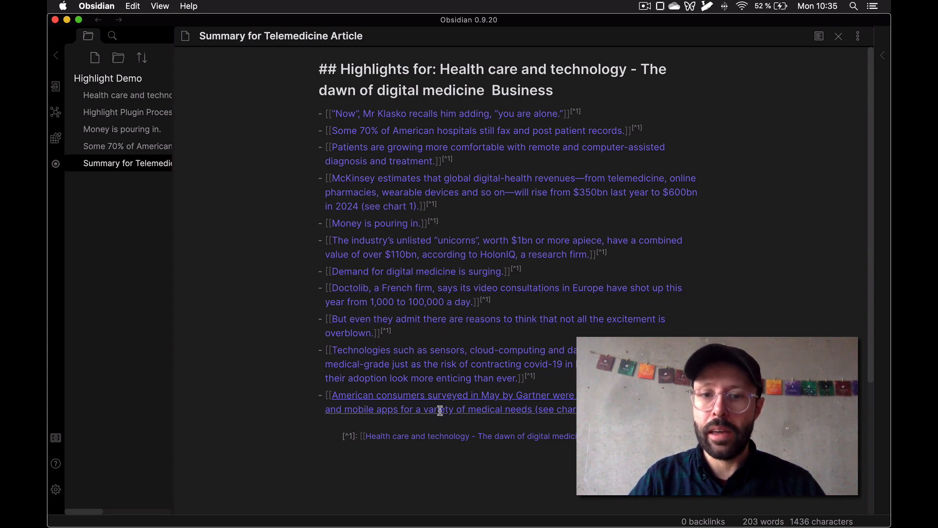
mouse_move(432, 352)
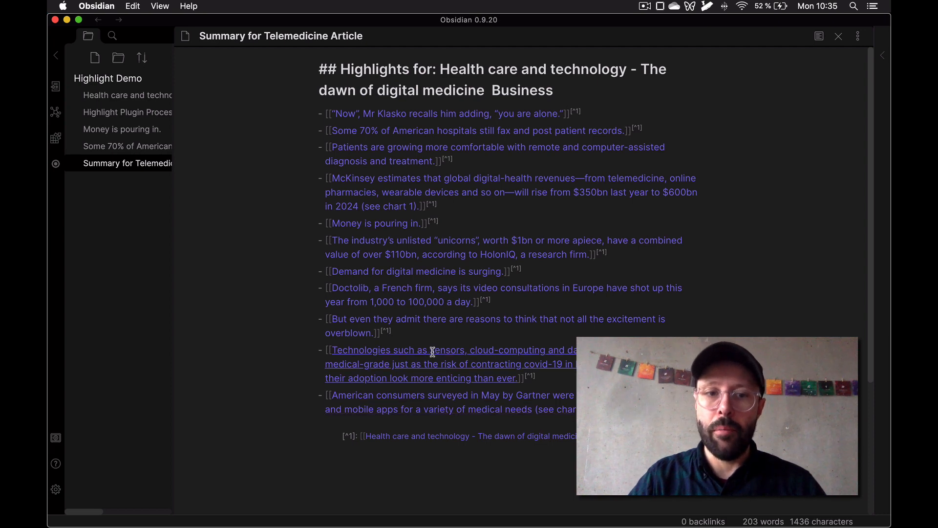
Create the technologies highlight note stating telemedicine isn't just video calls but data transferred with sensors and analytics
left_click(419, 350)
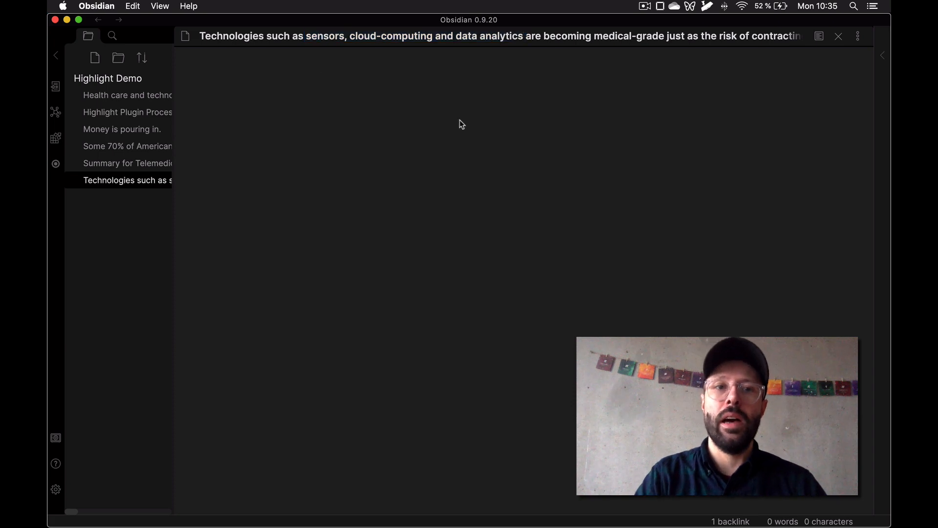
type("\"Telemedicine")
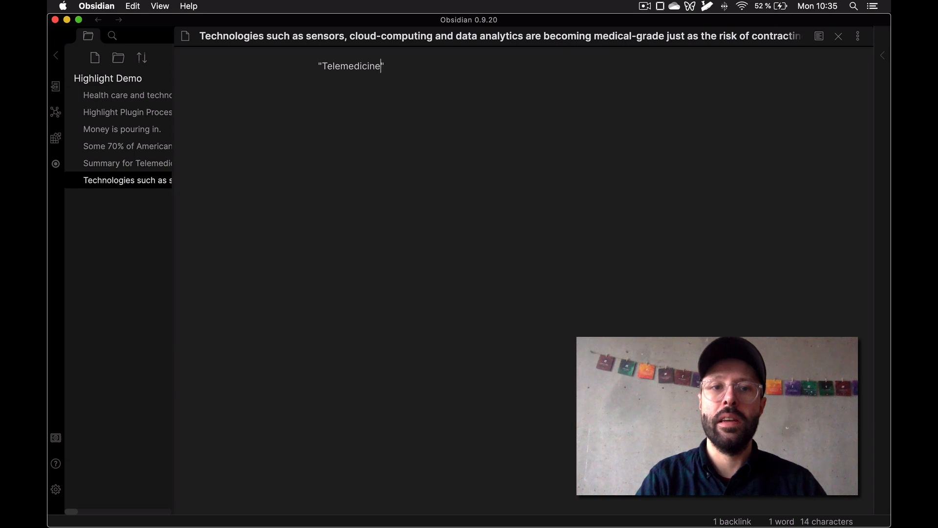
type("isn't just")
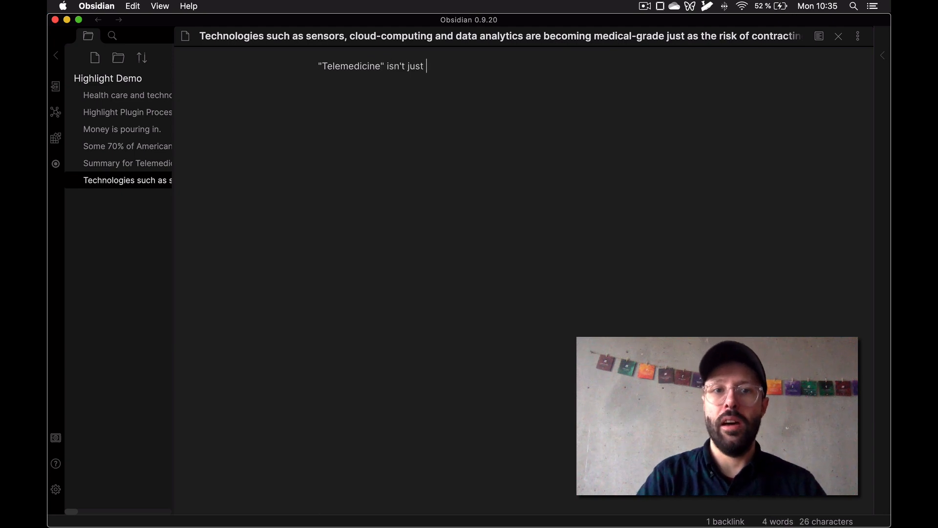
type("video calls w")
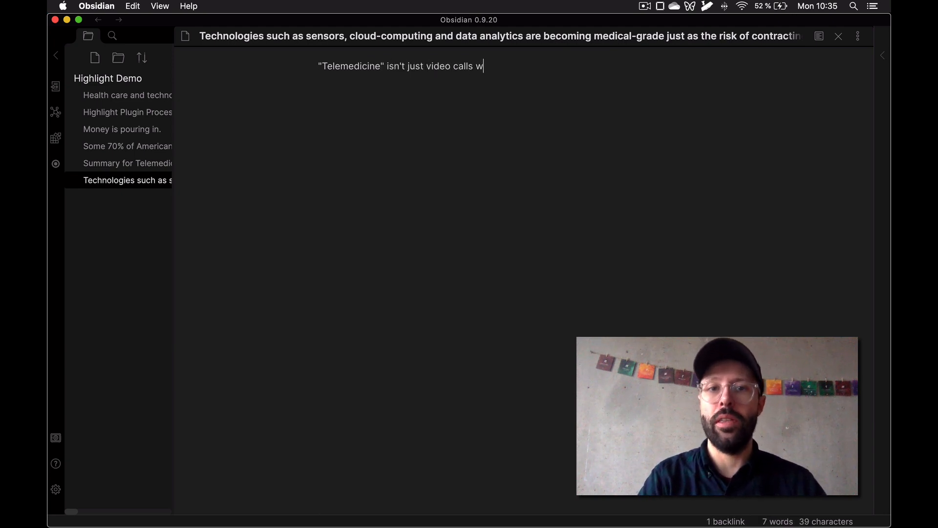
type("ith your doctor.")
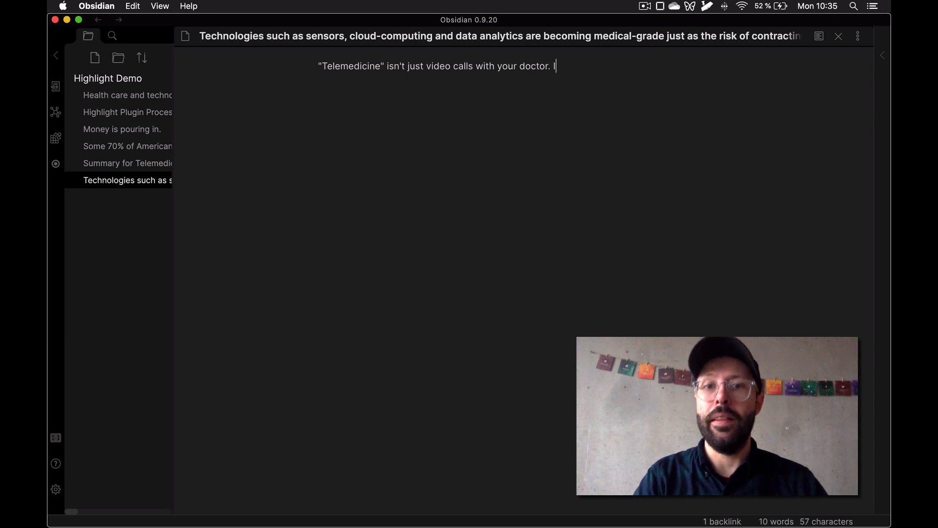
type("It's actually")
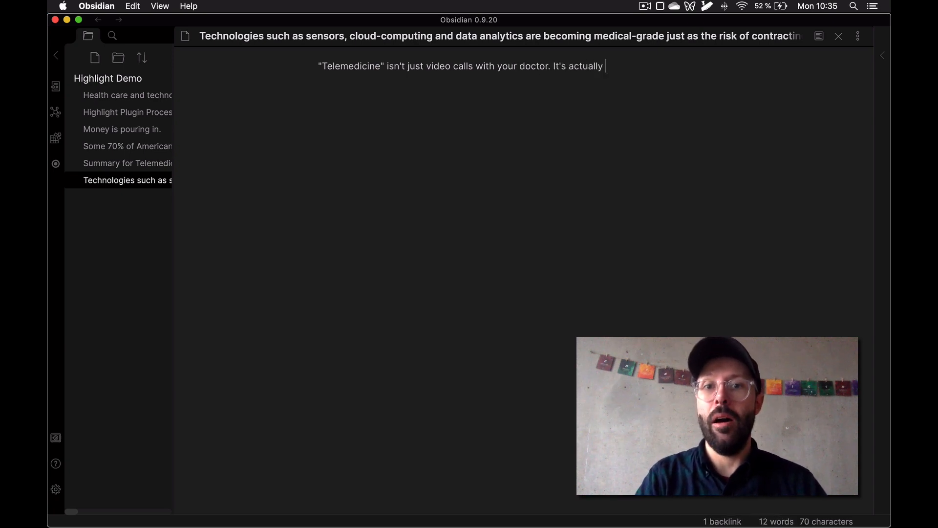
type("data")
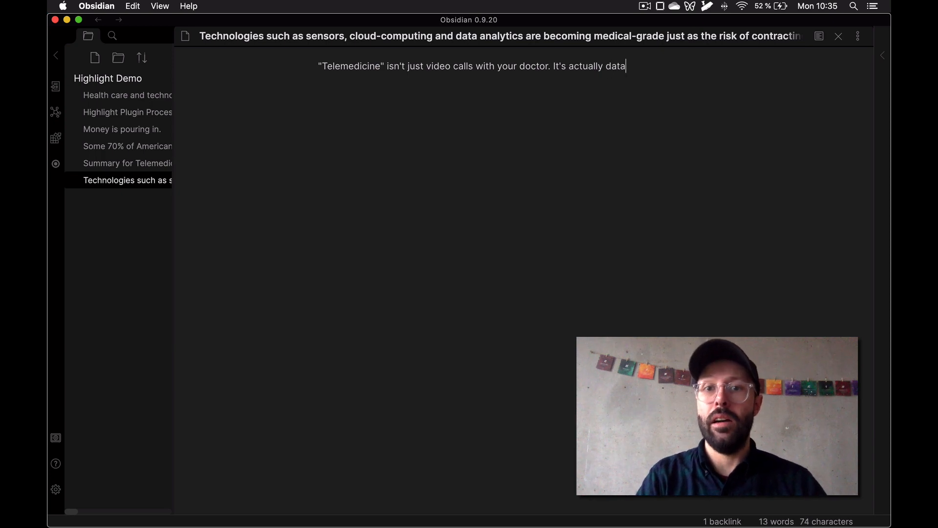
type("that is tr")
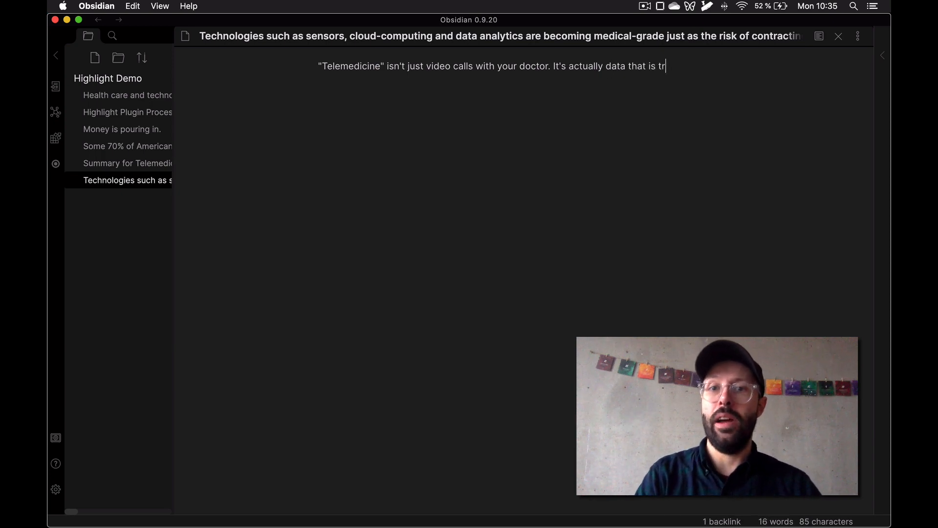
type("ansferred")
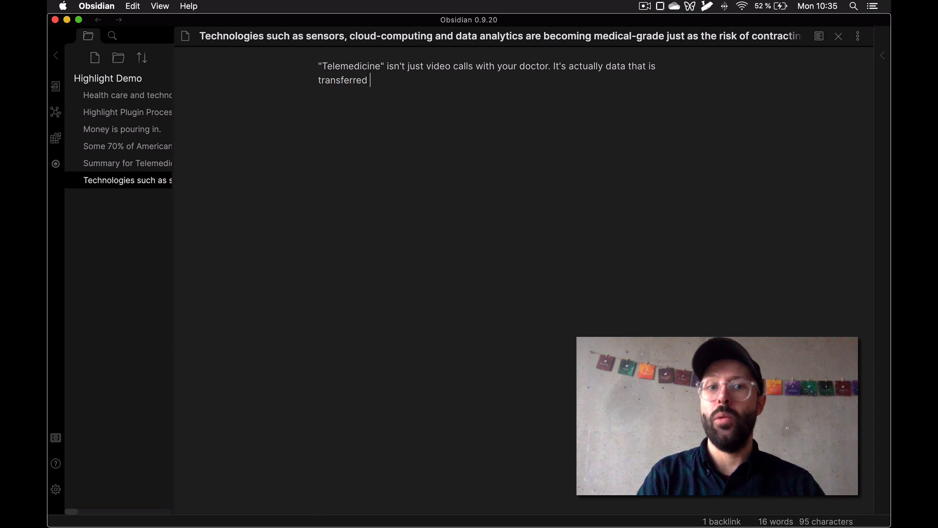
type("with sensors and")
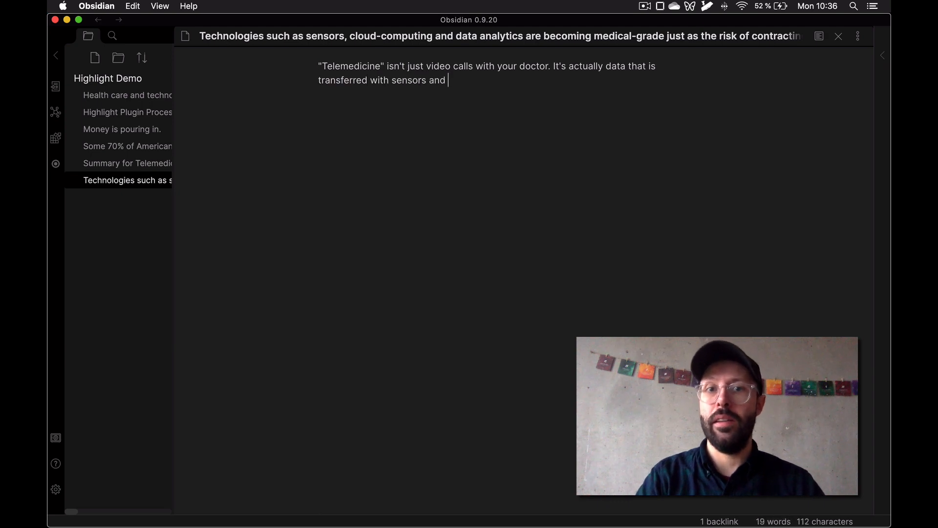
type("analytics.")
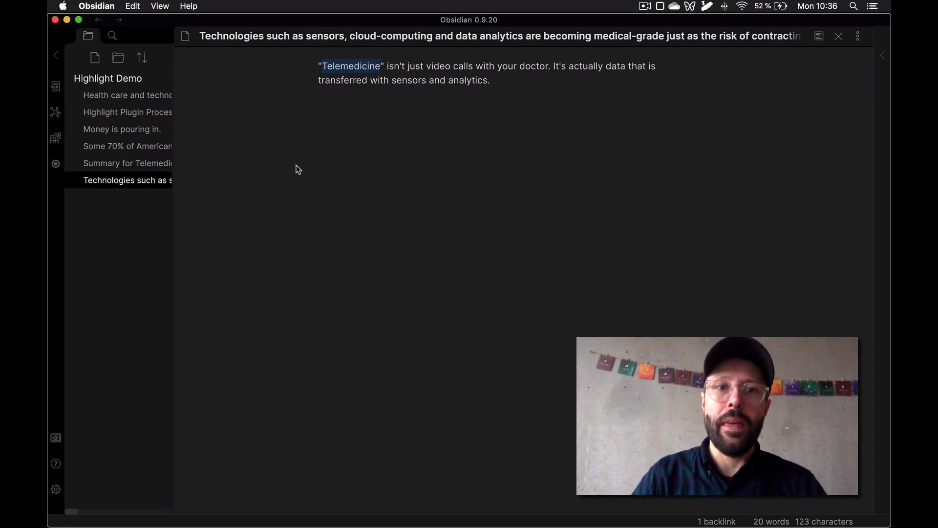
Revisit the source article note with its highlights and return to the summary of linked highlights
left_click(127, 163)
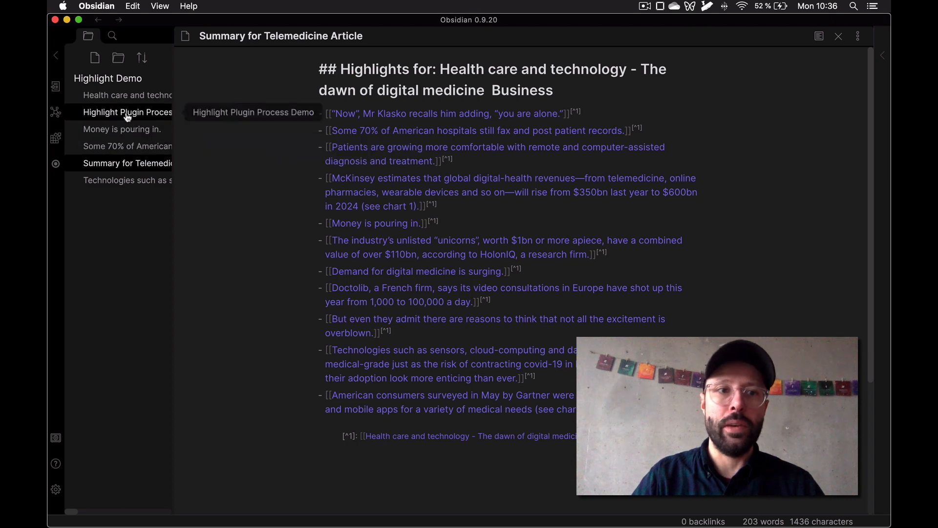
left_click(127, 95)
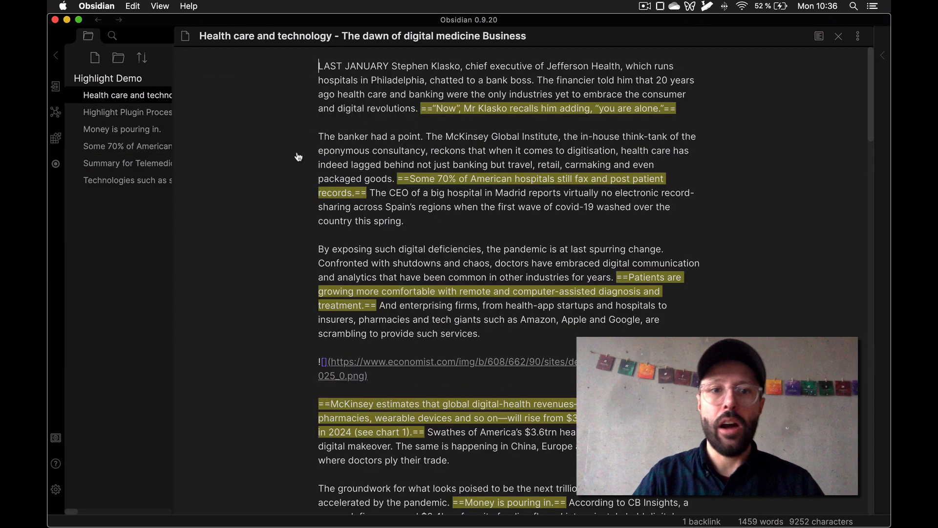
mouse_move(536, 178)
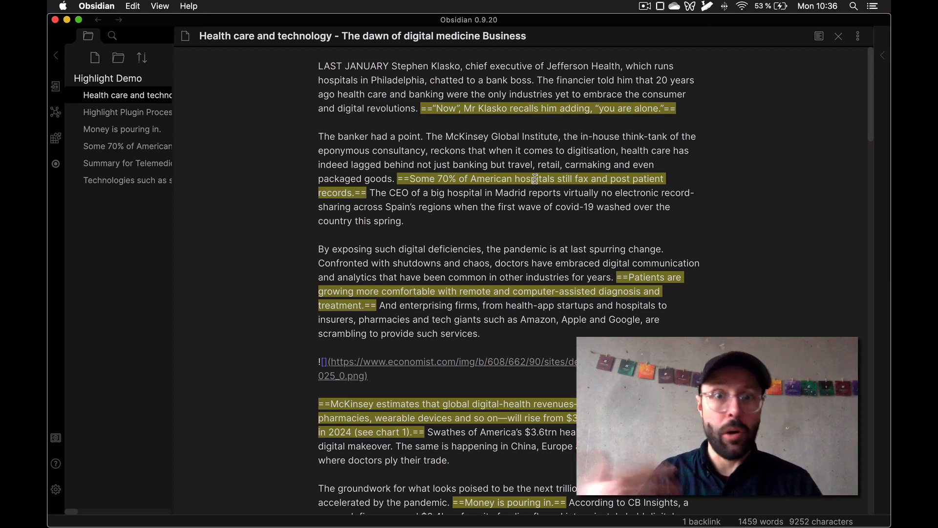
mouse_move(122, 129)
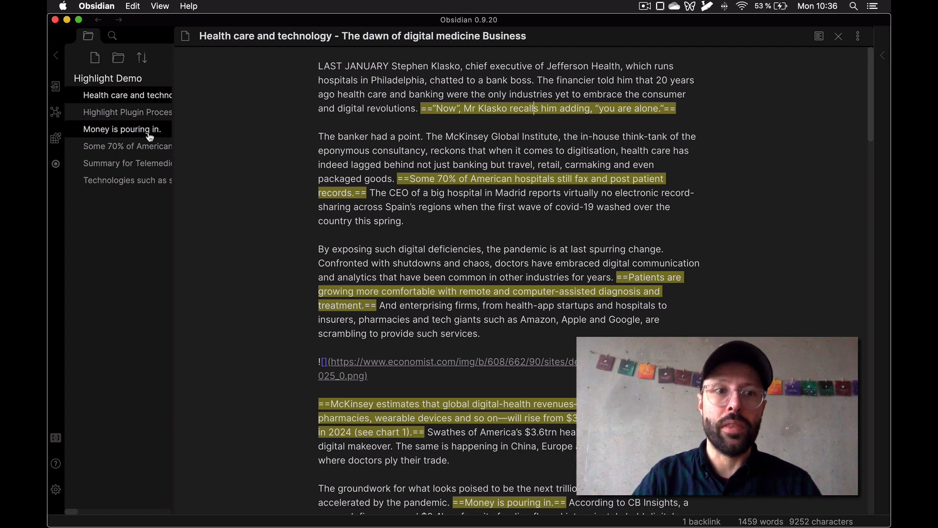
left_click(127, 163)
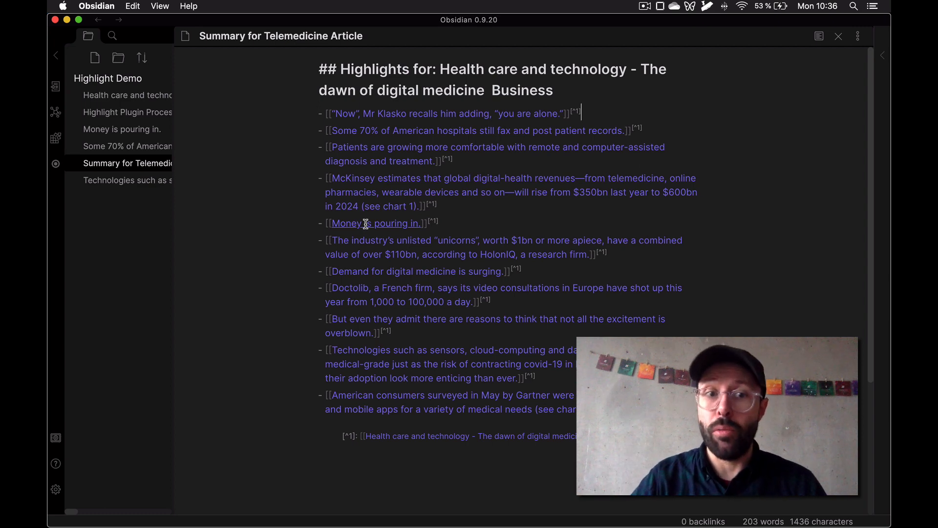
Add the question about other moments where "money poured in" to the note
left_click(375, 223)
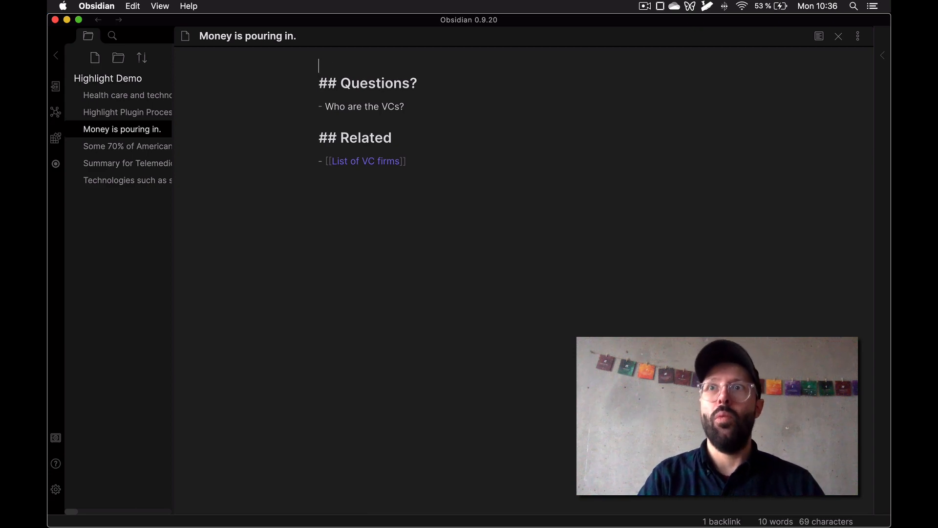
key("Backspace")
type("- What")
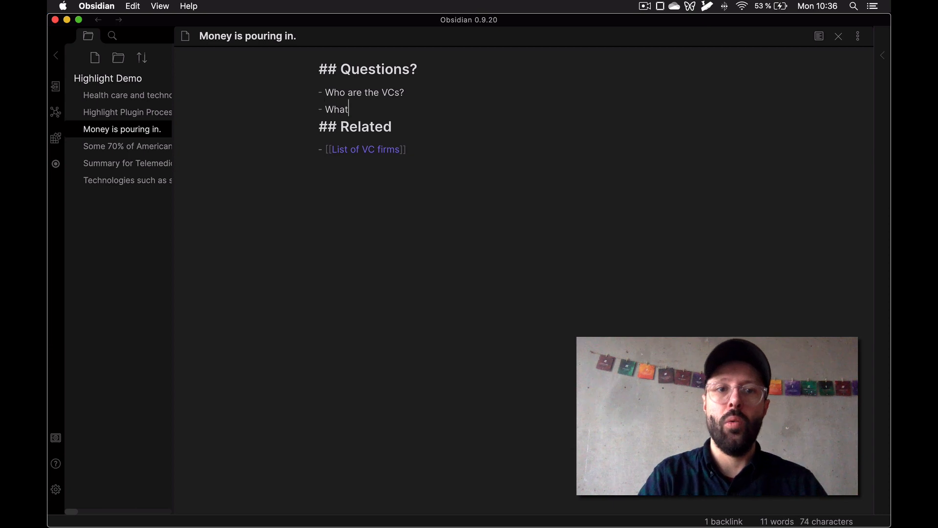
type("are other mom")
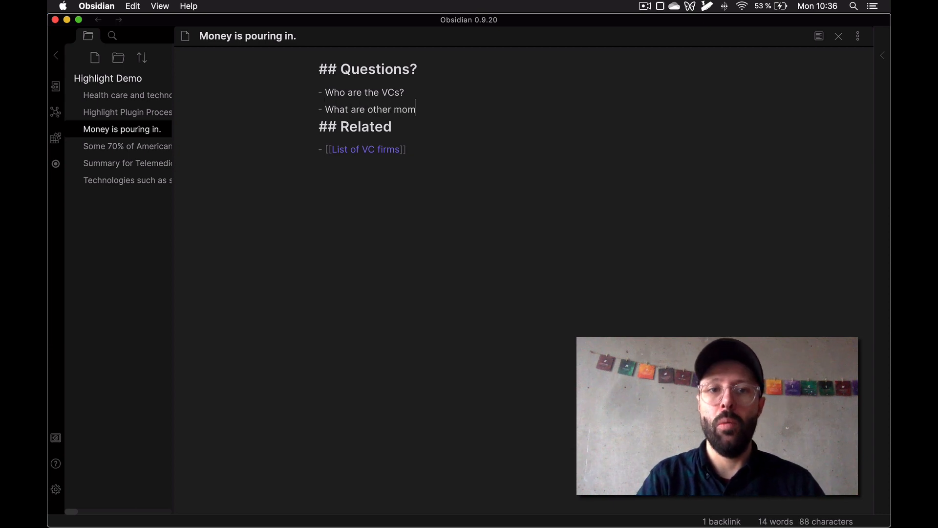
type("ents where")
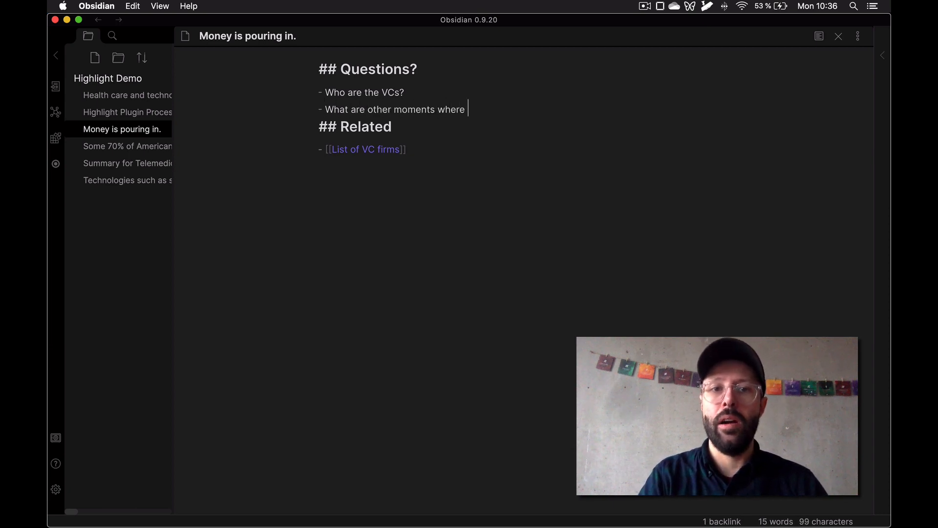
type("\"money p")
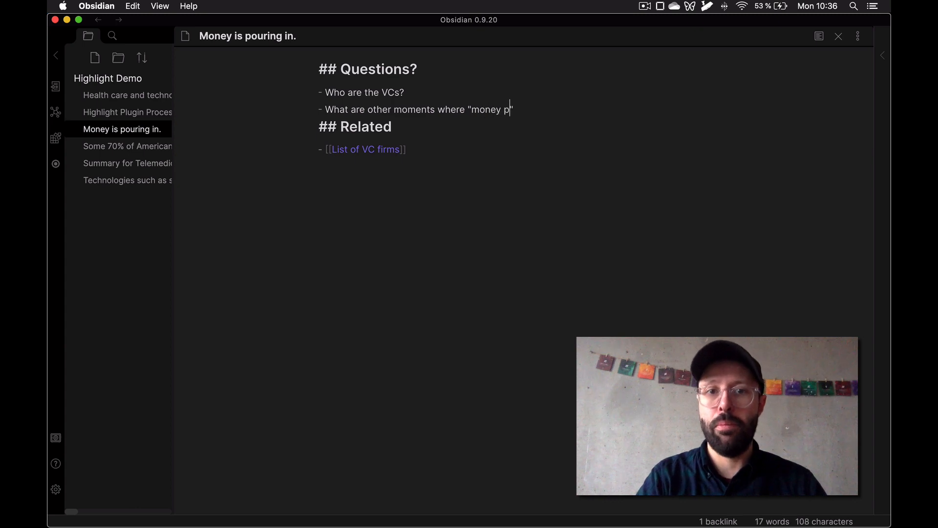
type("oure")
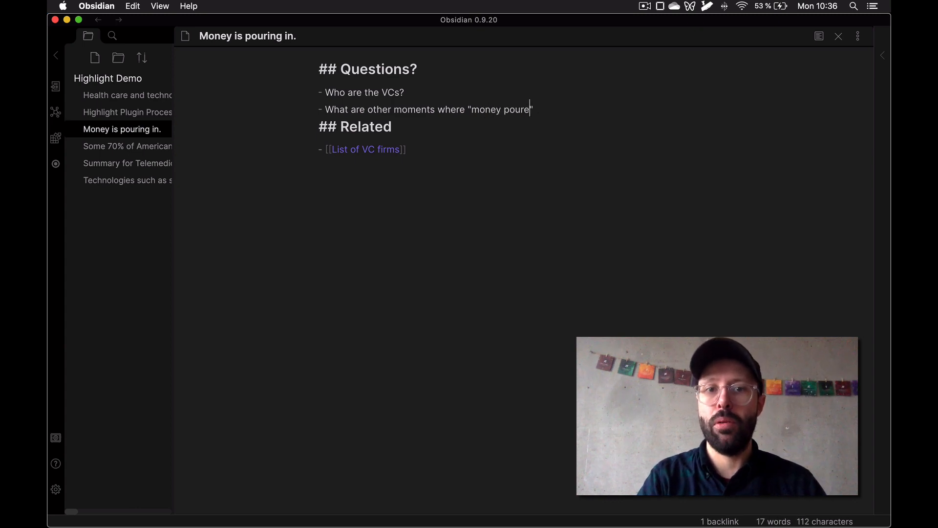
type("d in")
type("- What happen")
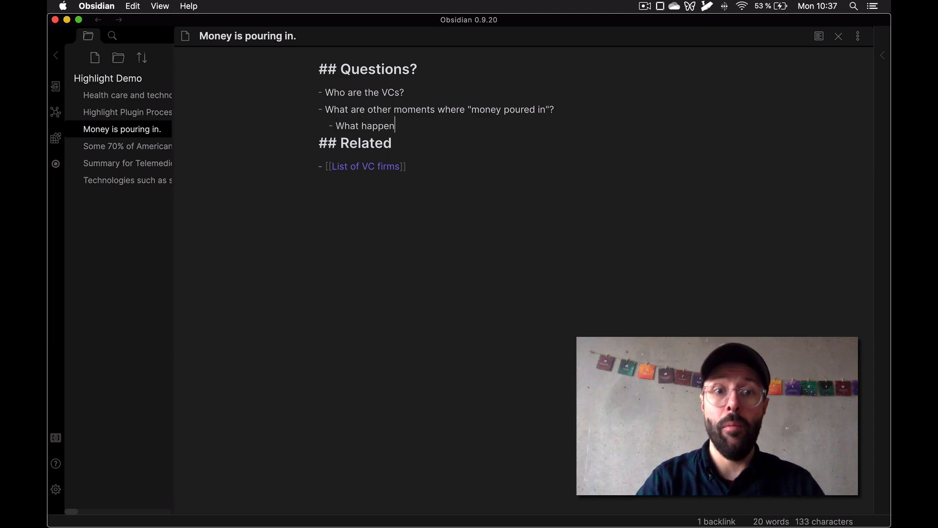
Nest the follow-ups "What happened then?" and "What do I believe will happen this time around?"
type("ed then?")
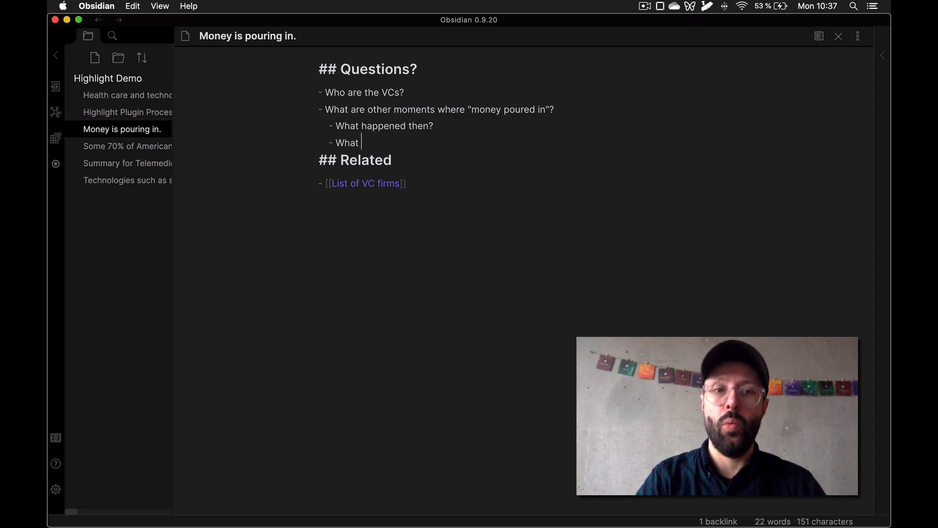
type("do I b")
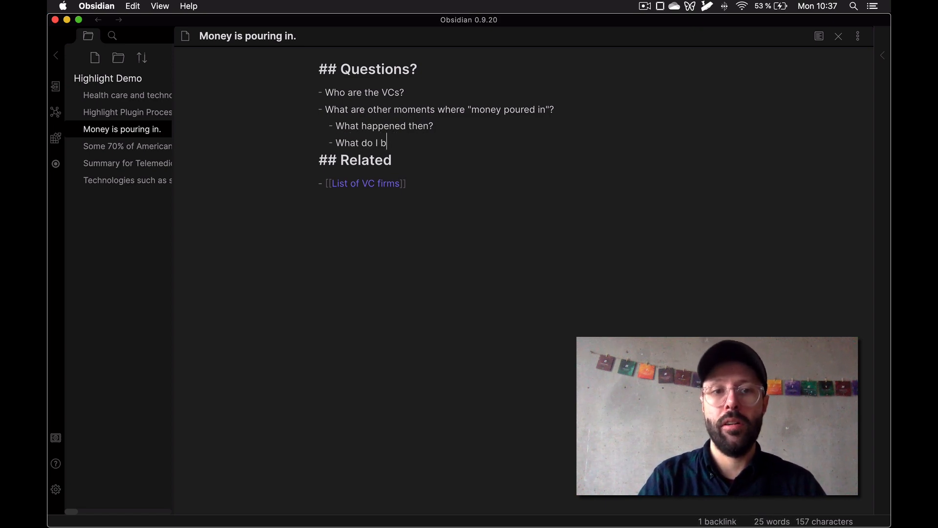
type("elieve will happ")
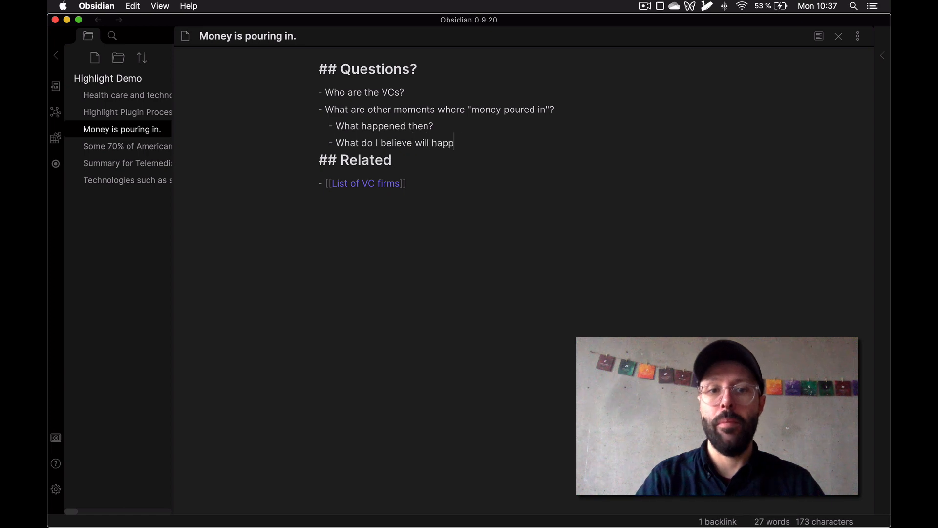
type("en this time aro")
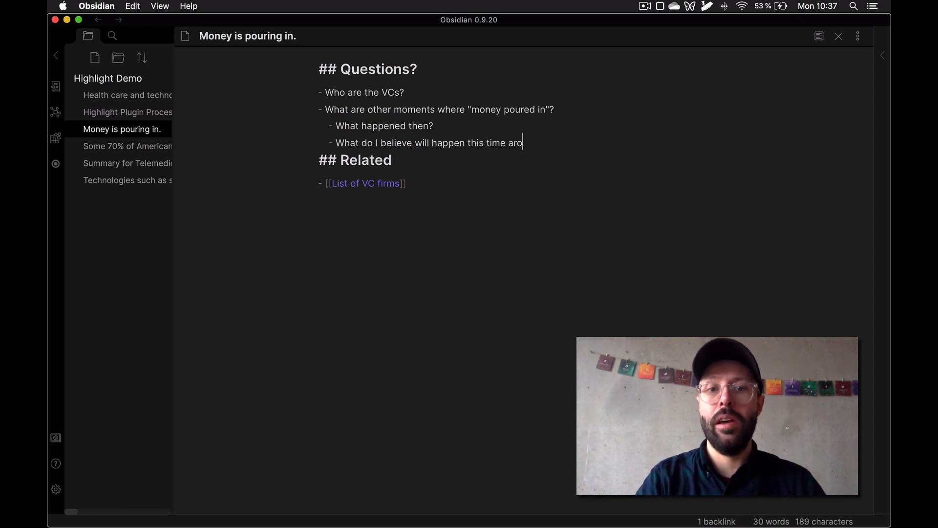
type("und?")
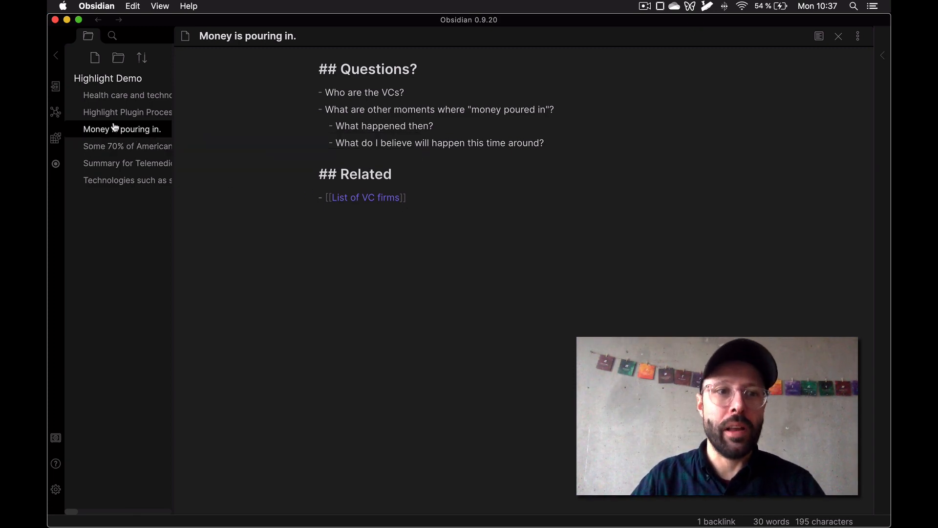
From the Highlight Plugin Process Demo note, filter the command palette by "high" to see highlight commands
left_click(127, 111)
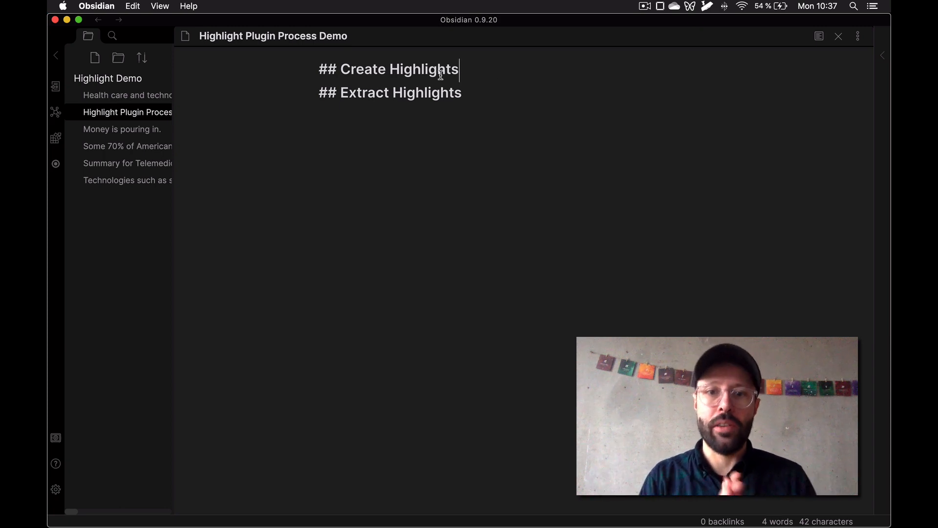
key("cmd+p")
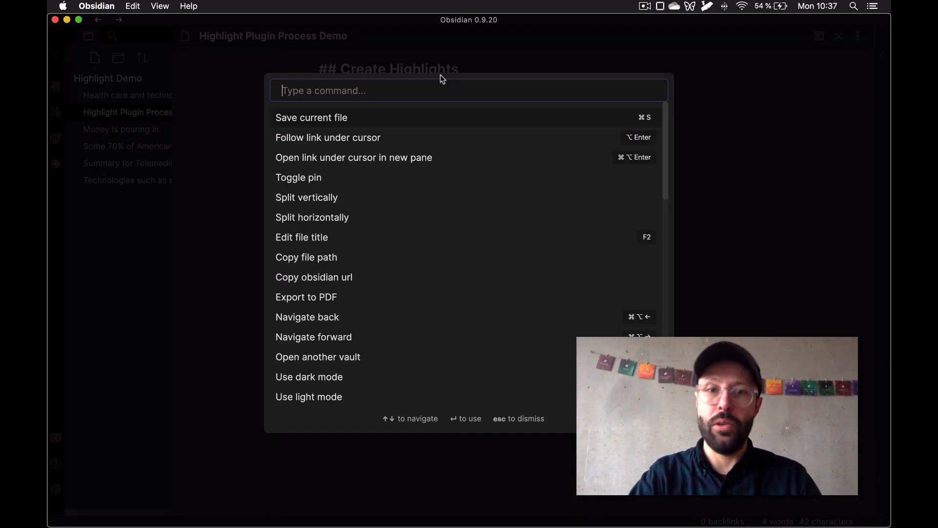
type("hig")
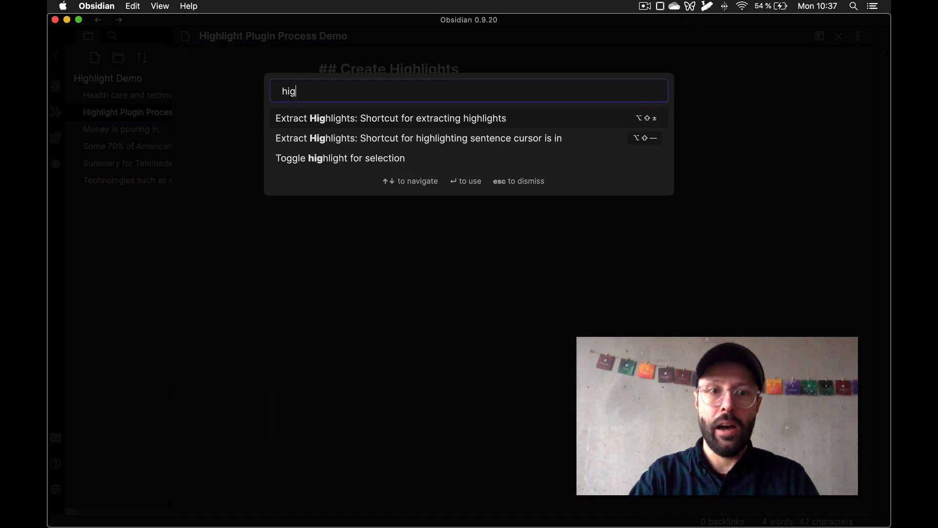
type("h")
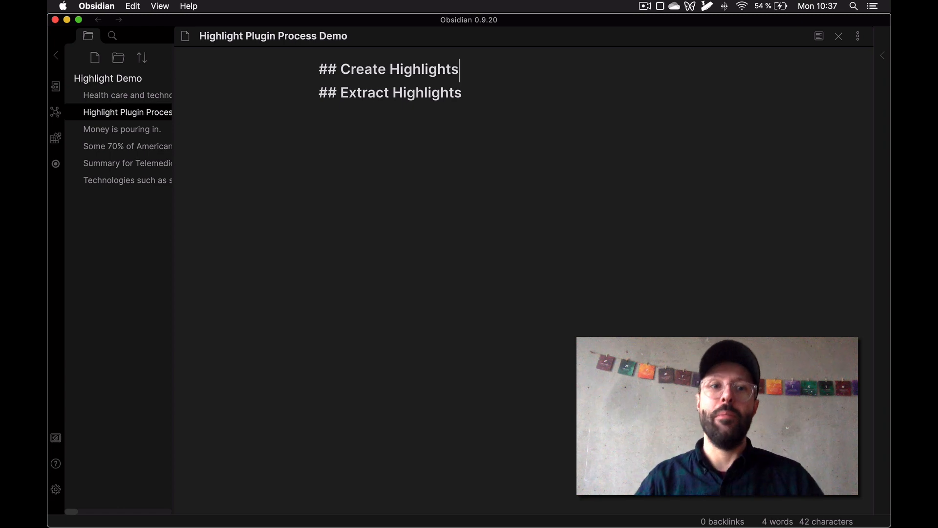
mouse_move(127, 163)
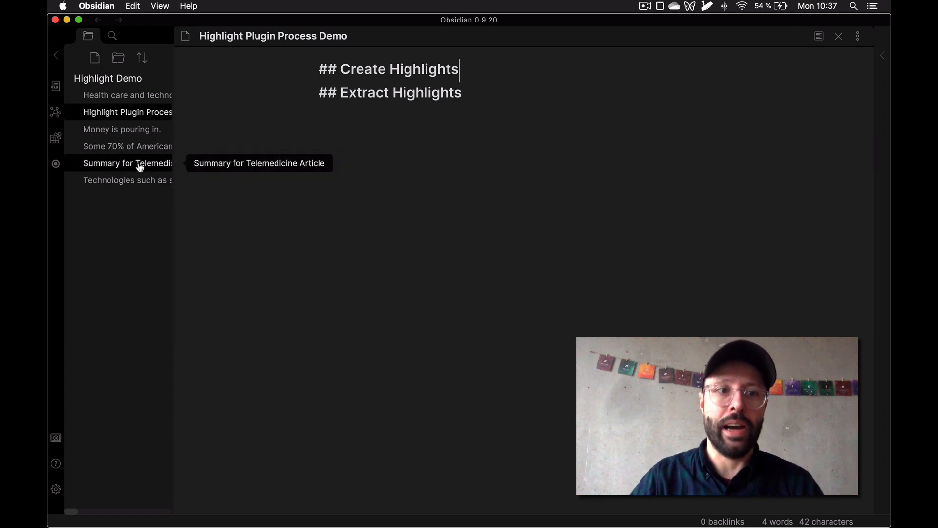
View the Summary for Telemedicine Article note and its linked highlight notes in graph view
left_click(127, 163)
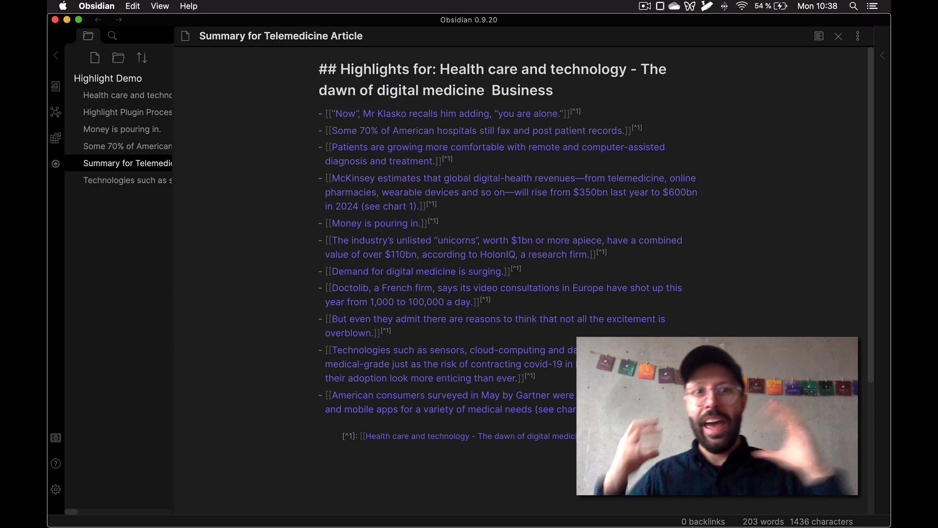
left_click(319, 68)
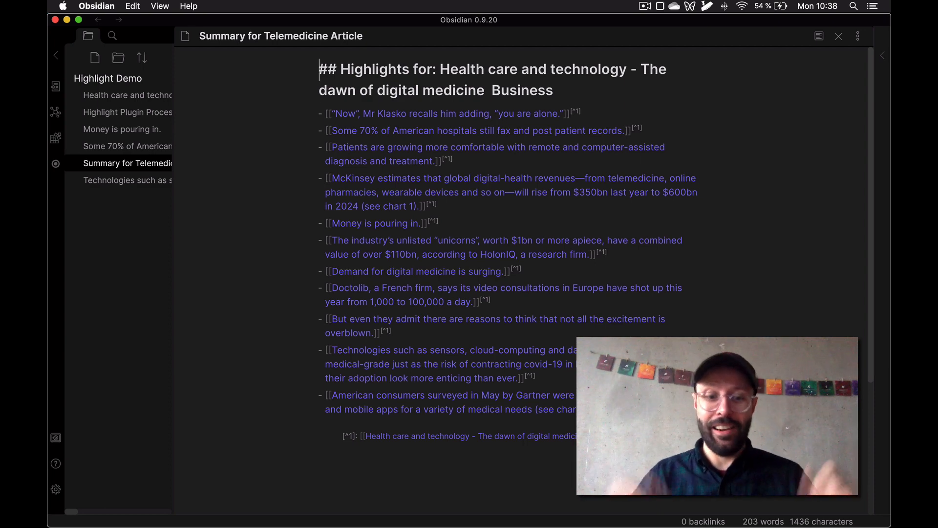
left_click(54, 111)
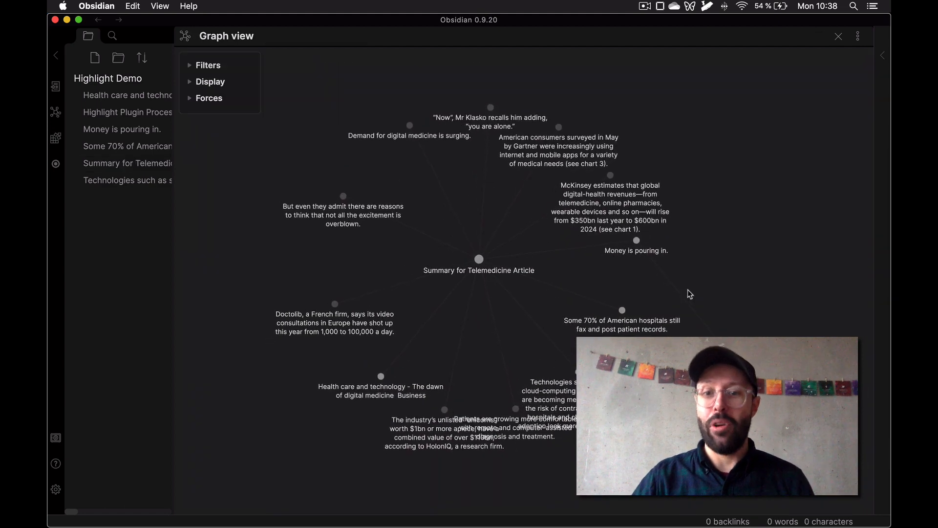